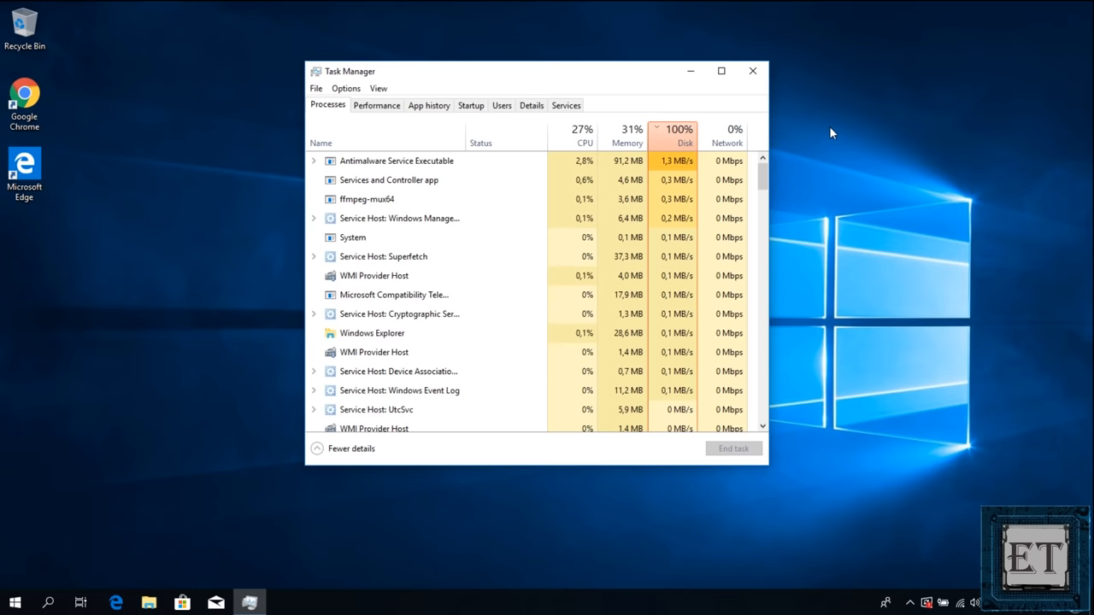
Step: Close Task Manager after reviewing processes showing disk usage at 100%
click(752, 71)
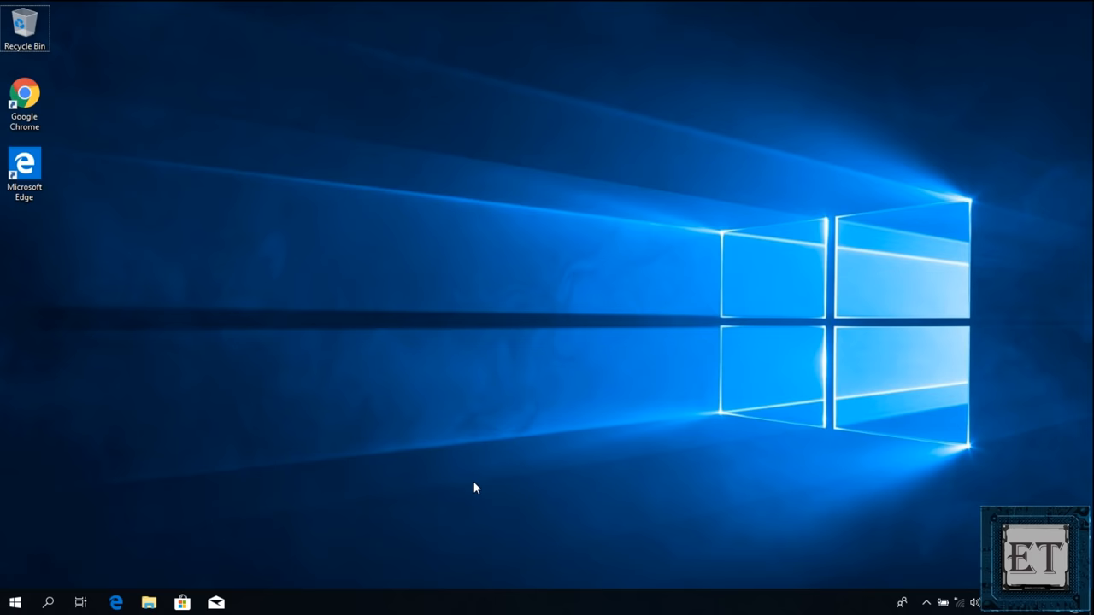
Step: Reopen Task Manager, switch to its Services list and launch the full Services console
key(Ctrl+Shift+Esc)
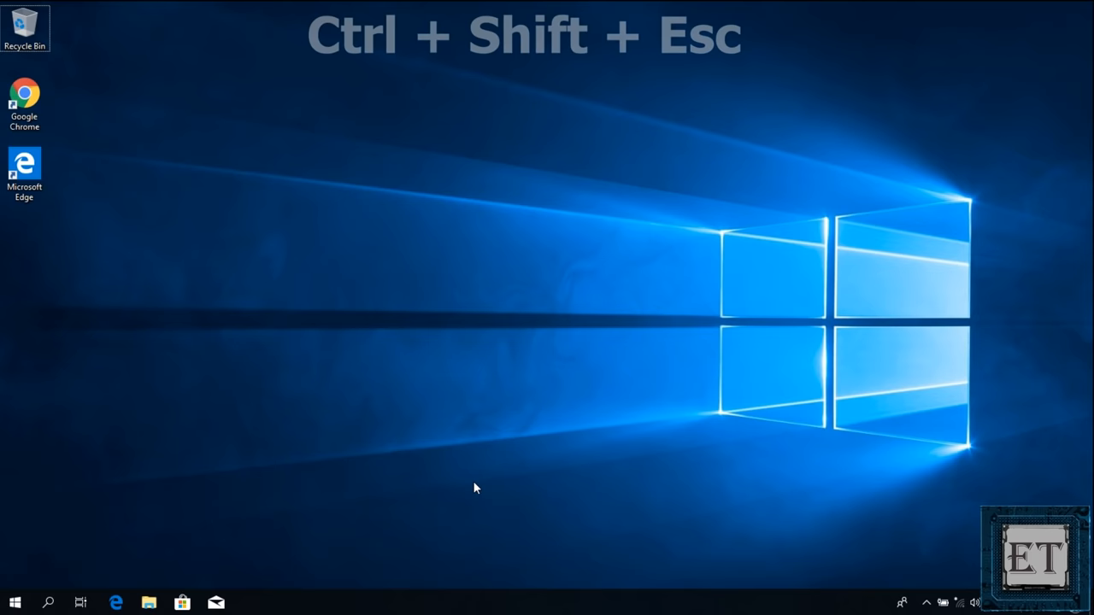
key(Ctrl+Shift+Esc)
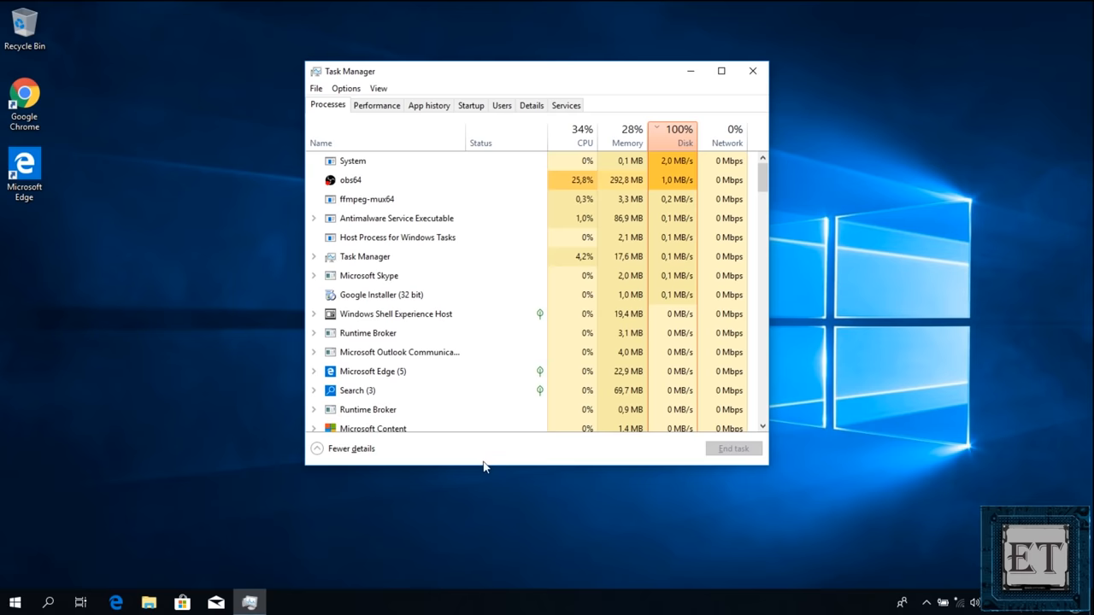
click(565, 106)
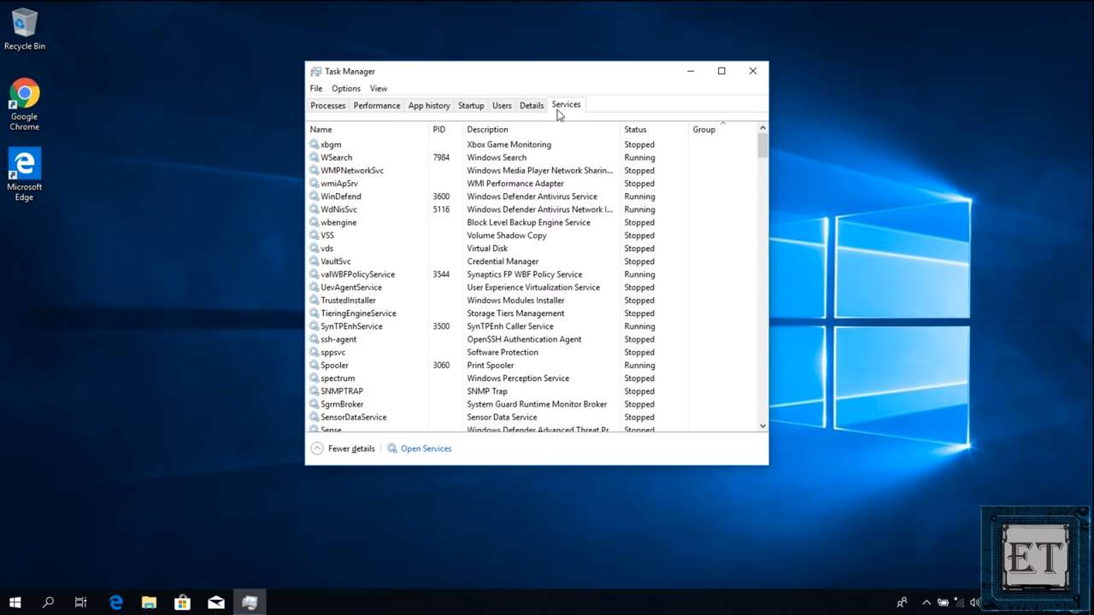
click(424, 448)
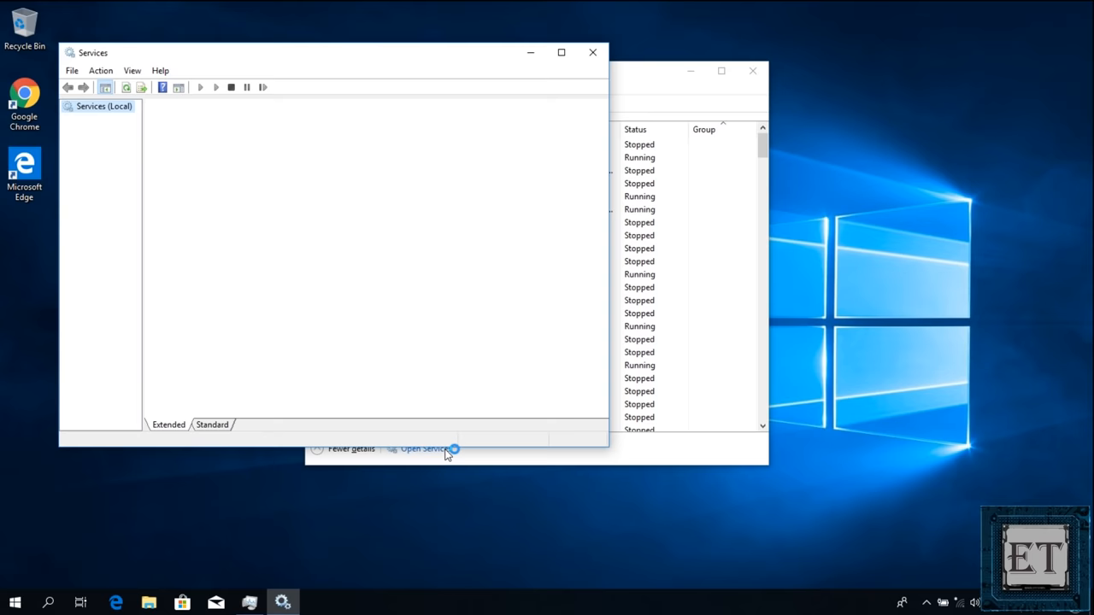
Step: Locate Windows Search in Services and change its startup type in Properties
click(424, 448)
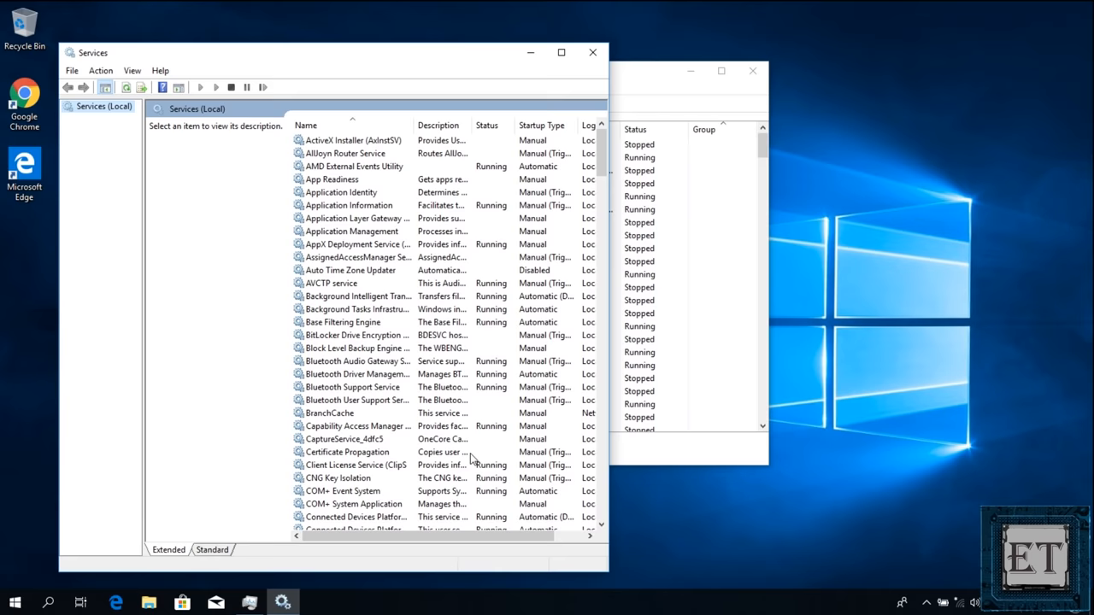
scroll(down, 3)
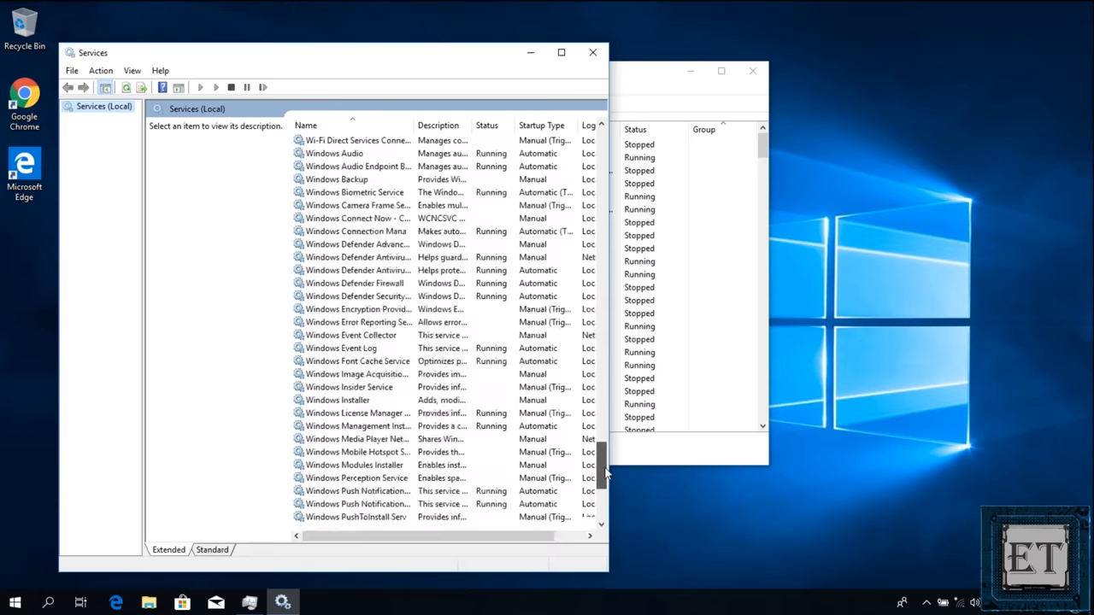
right_click(333, 361)
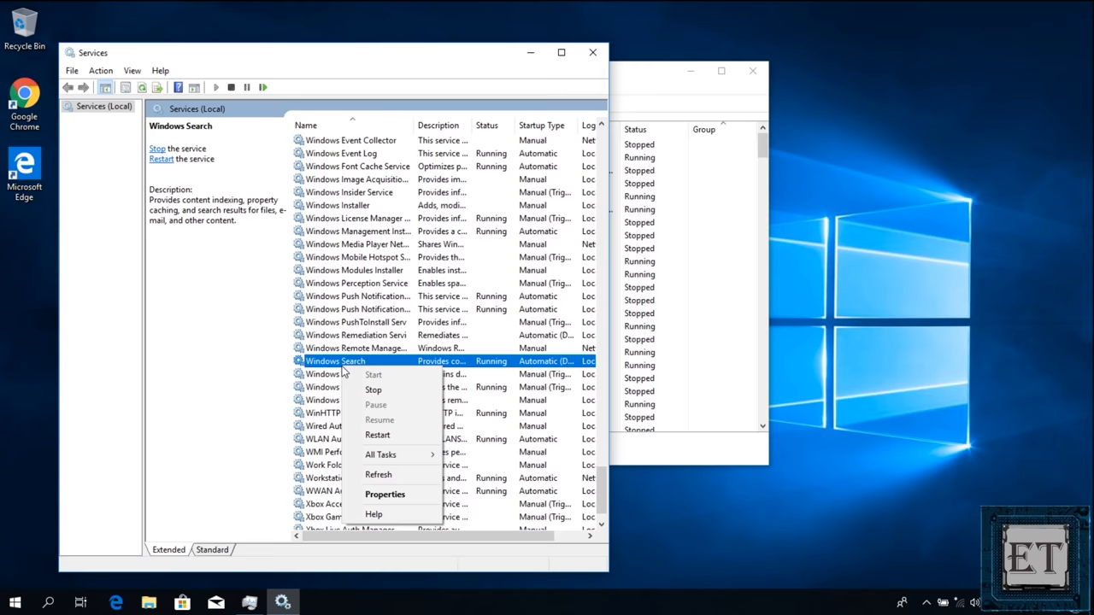
click(384, 494)
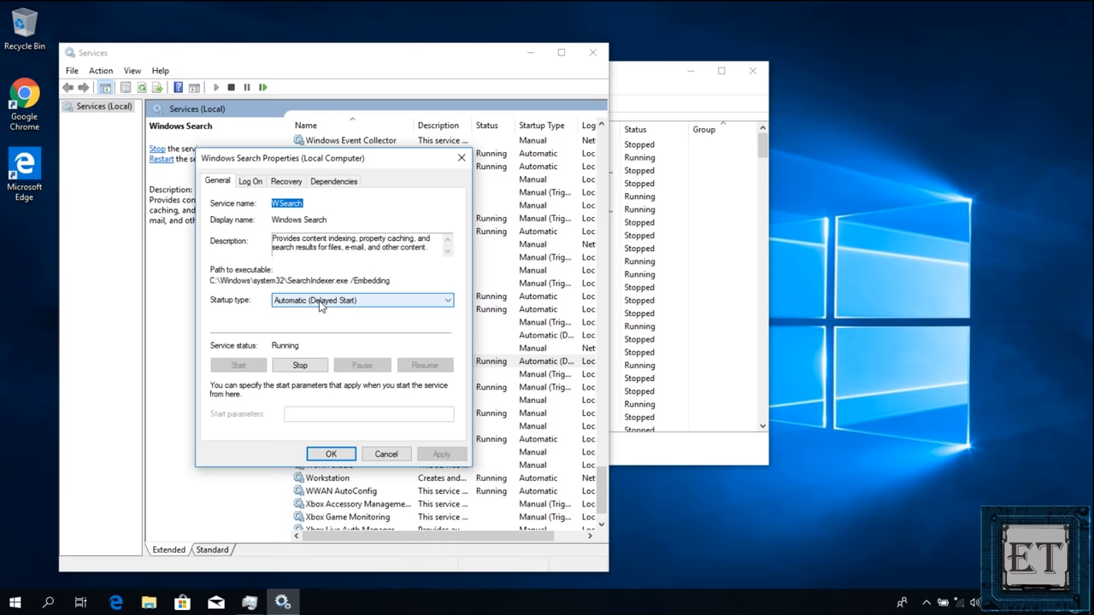
click(331, 454)
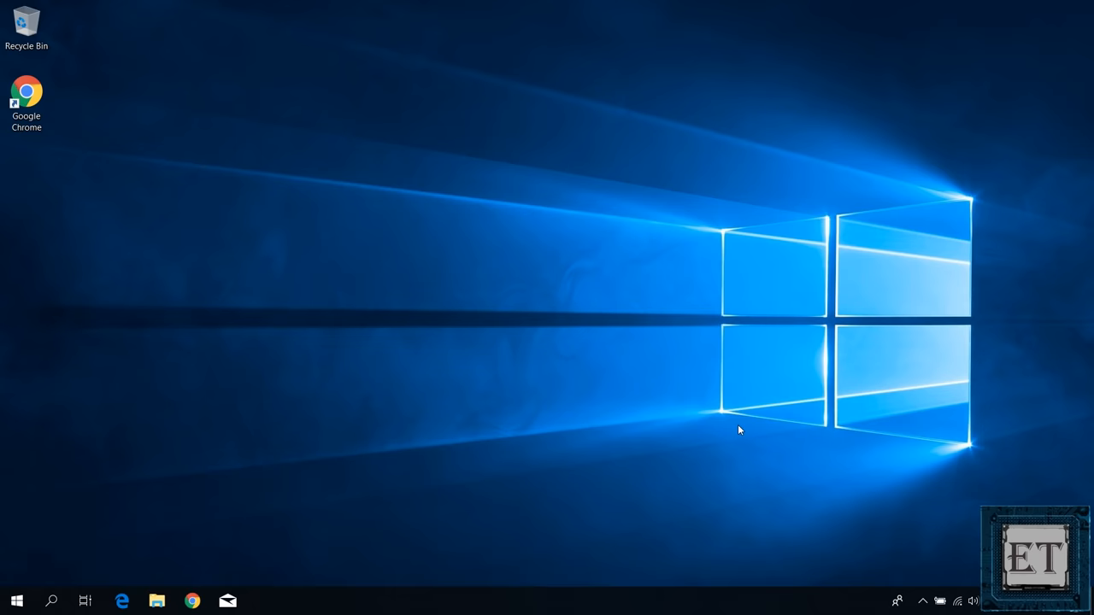
Step: Launch Task Scheduler and expand Library > Microsoft > Windows to the Defrag folder
click(17, 602)
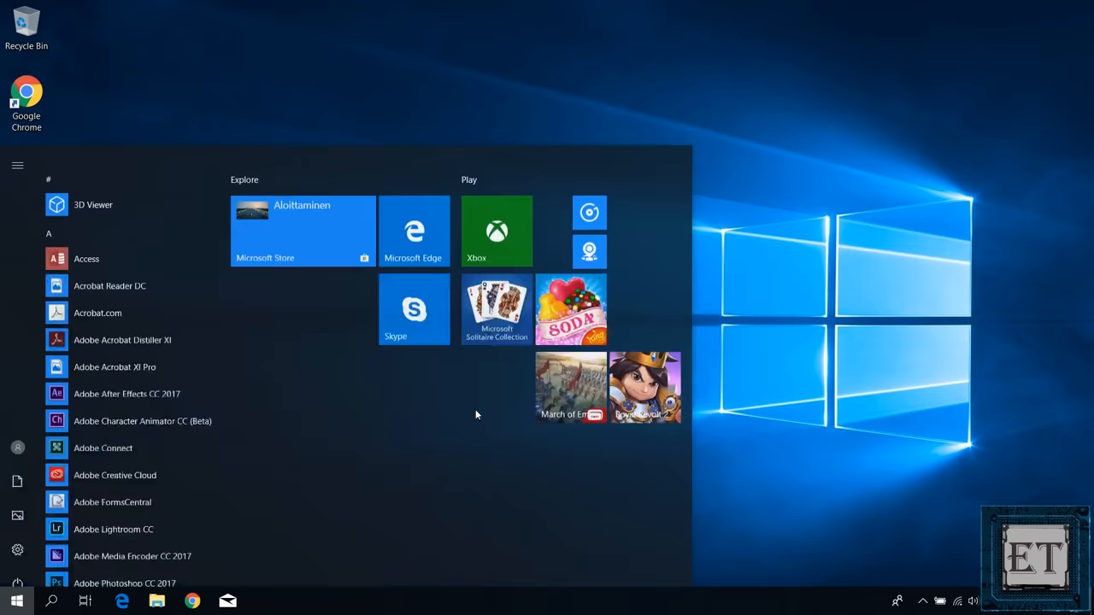
text(task scheduler)
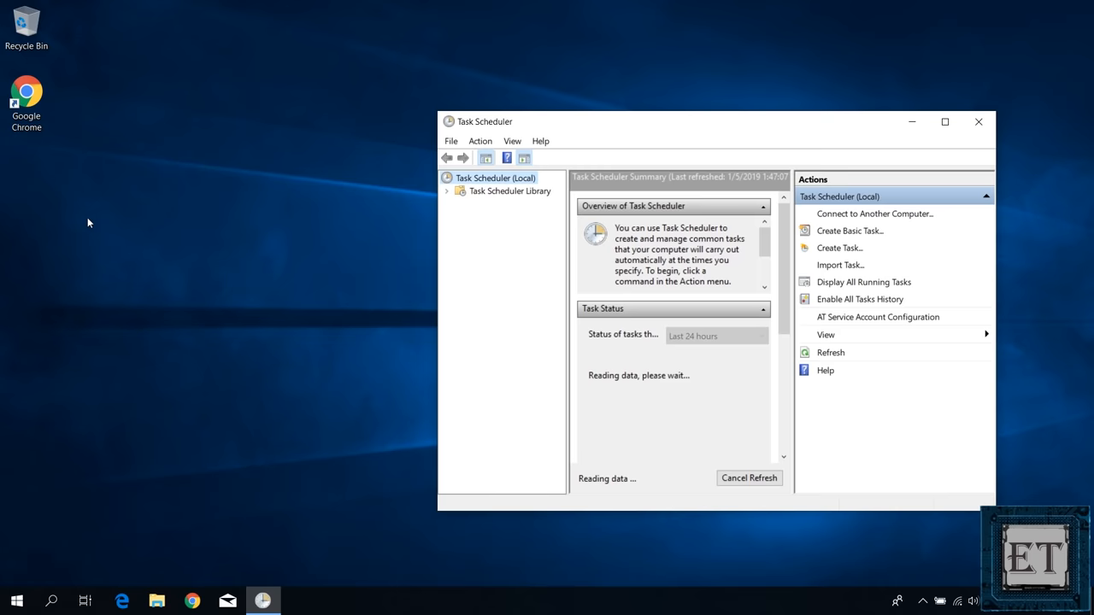
click(447, 191)
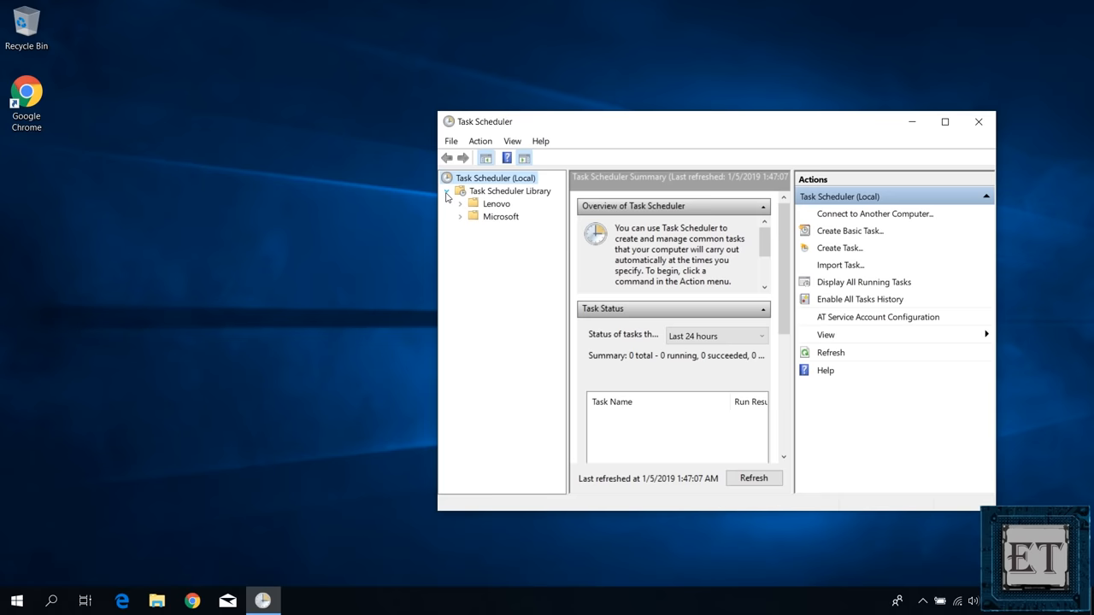
click(461, 216)
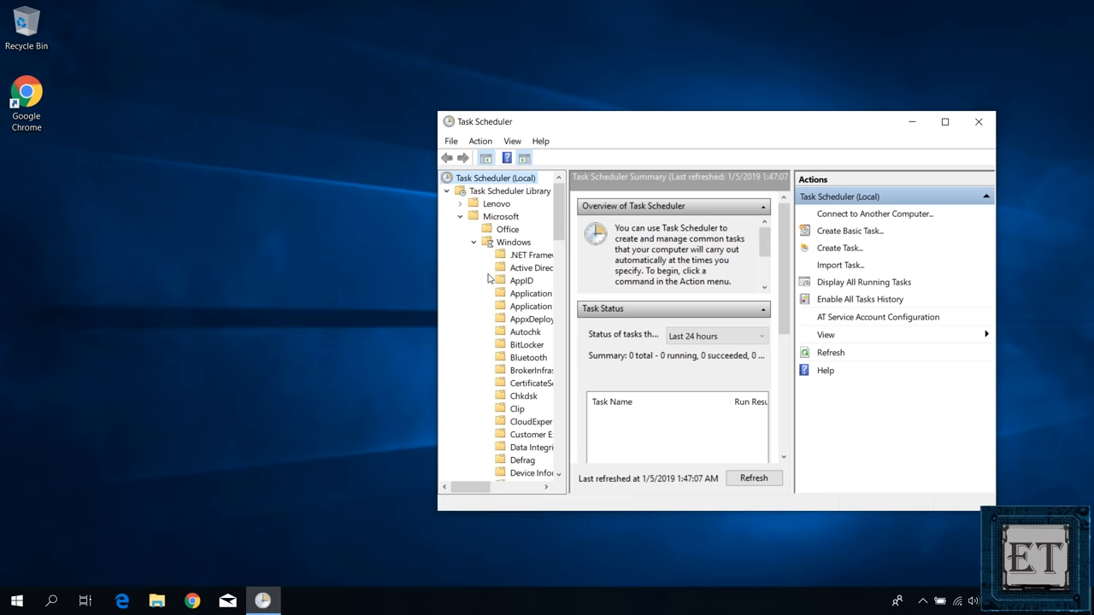
scroll(down, 3)
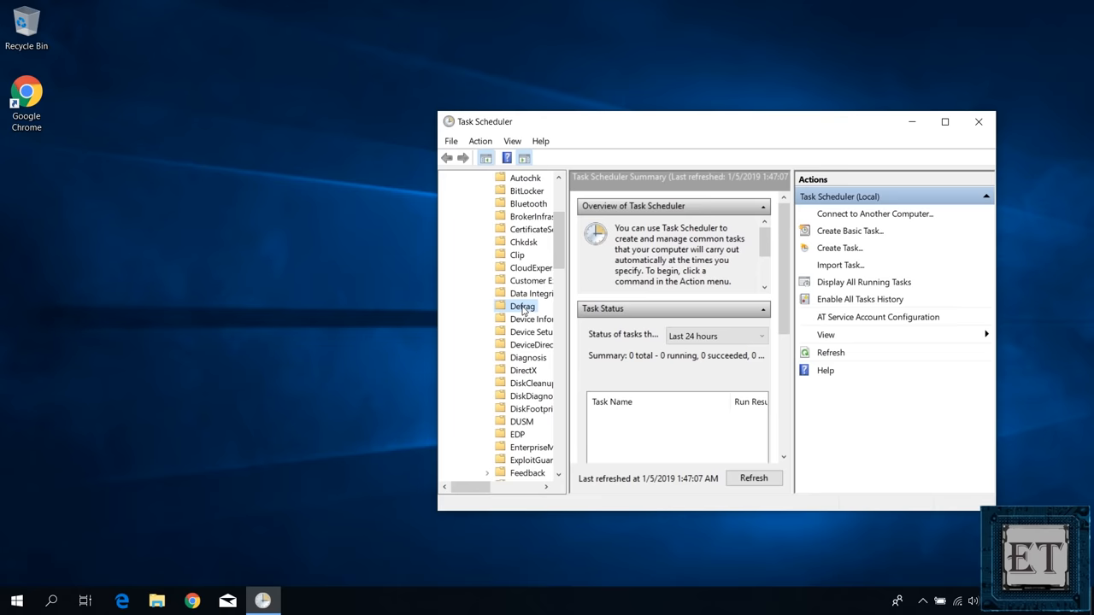
click(523, 306)
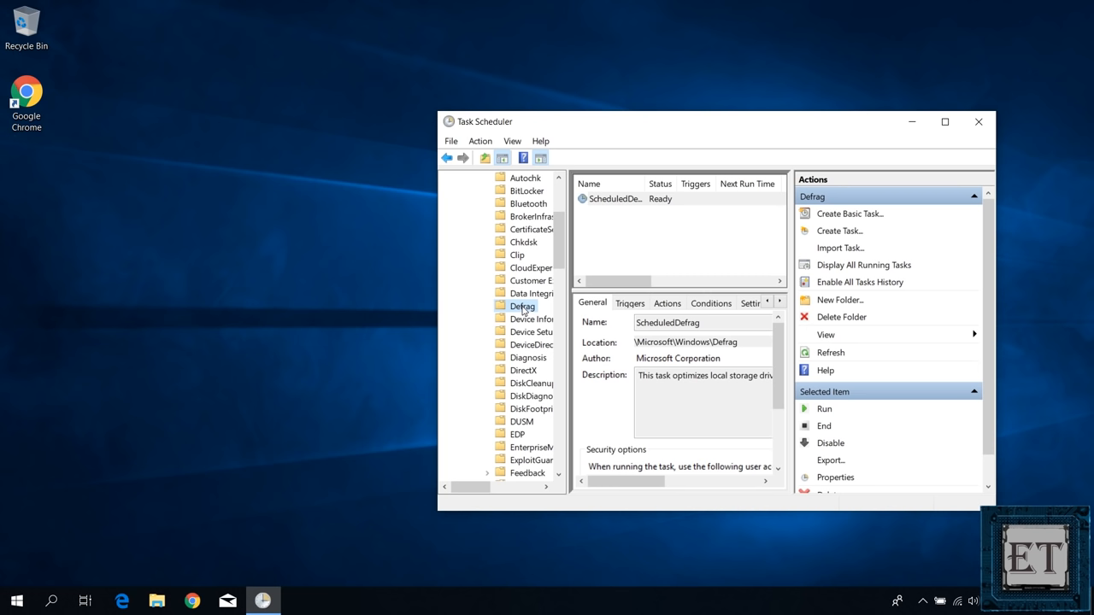
Step: End all running instances of the ScheduledDefrag task, confirming with Yes
click(619, 198)
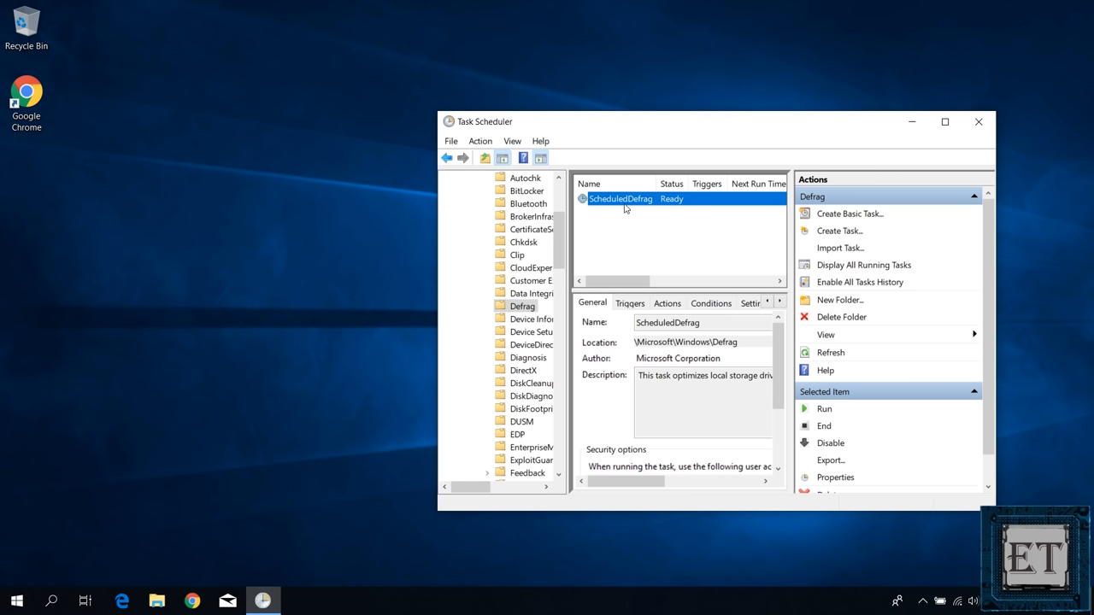
mouse_move(841, 301)
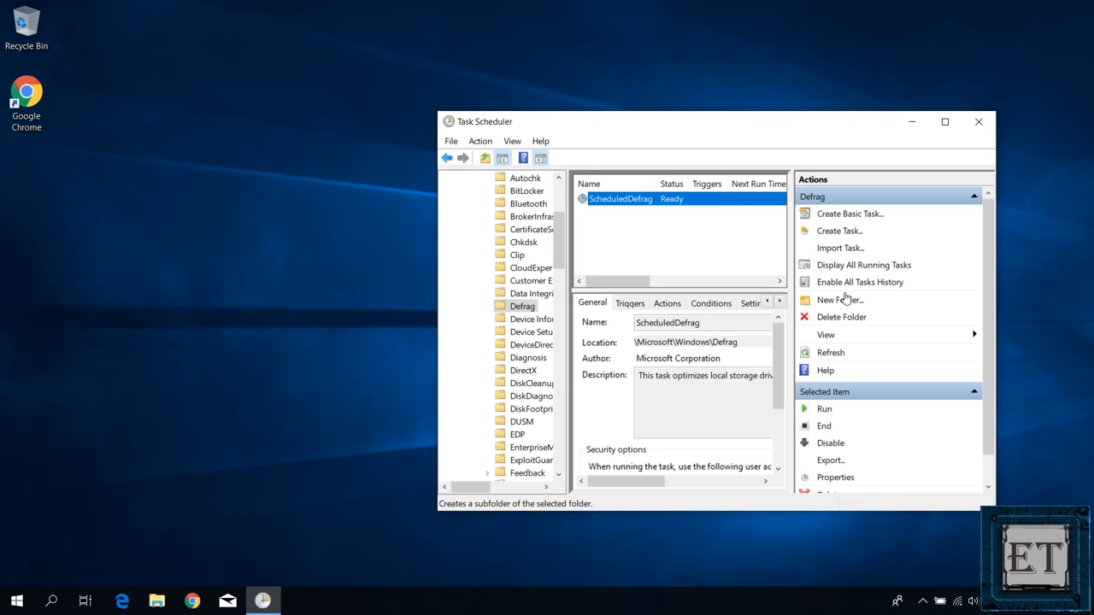
click(824, 426)
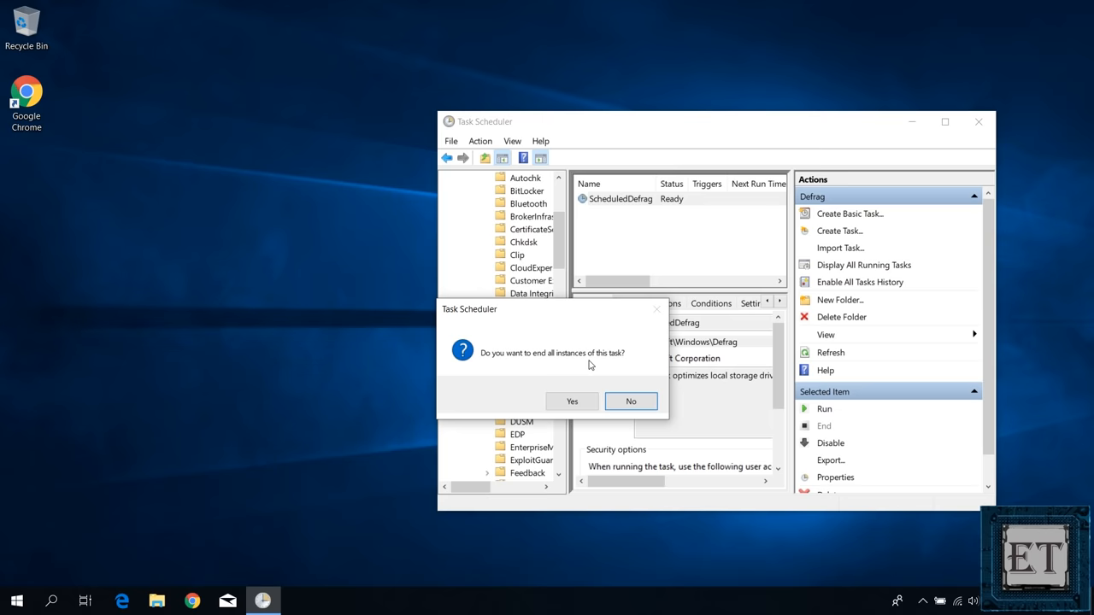
click(630, 402)
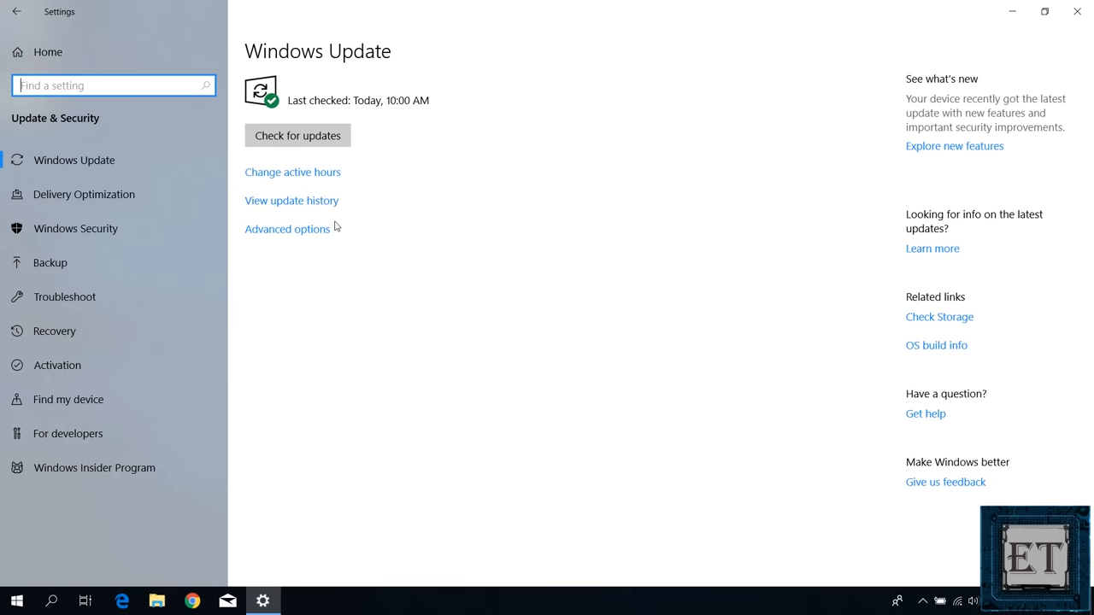
Step: Launch Device Manager and start Update driver for the Unknown device under Other devices
click(297, 135)
text(devic)
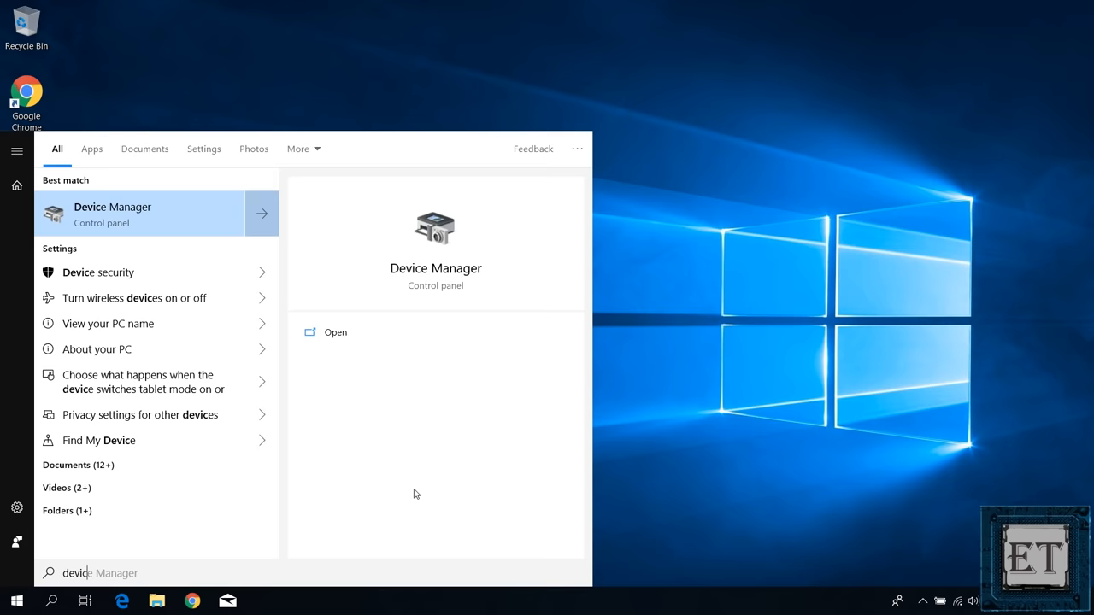
click(334, 332)
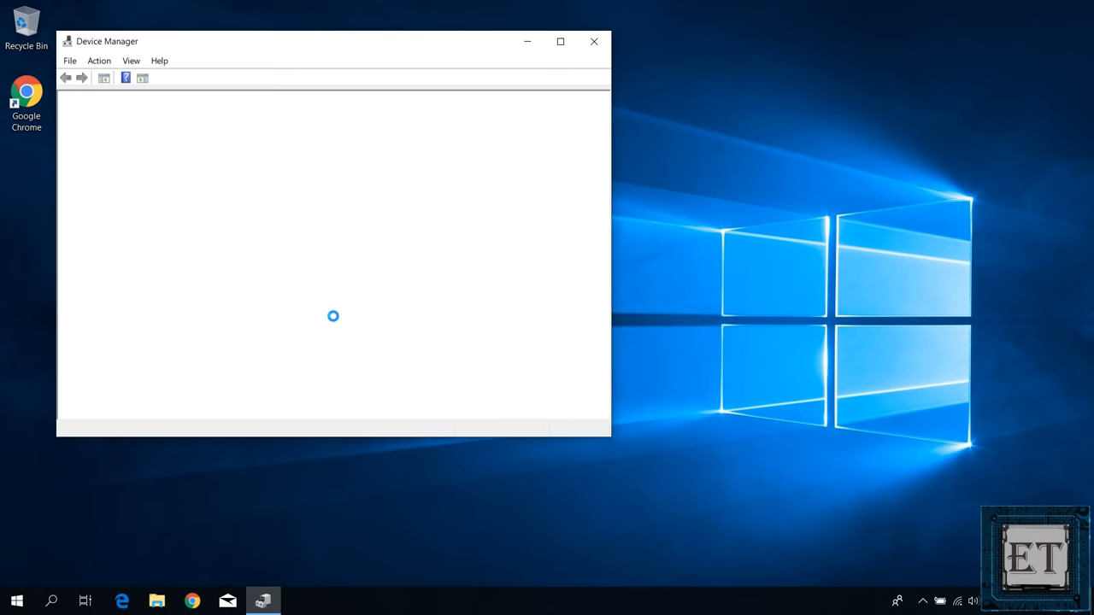
right_click(145, 328)
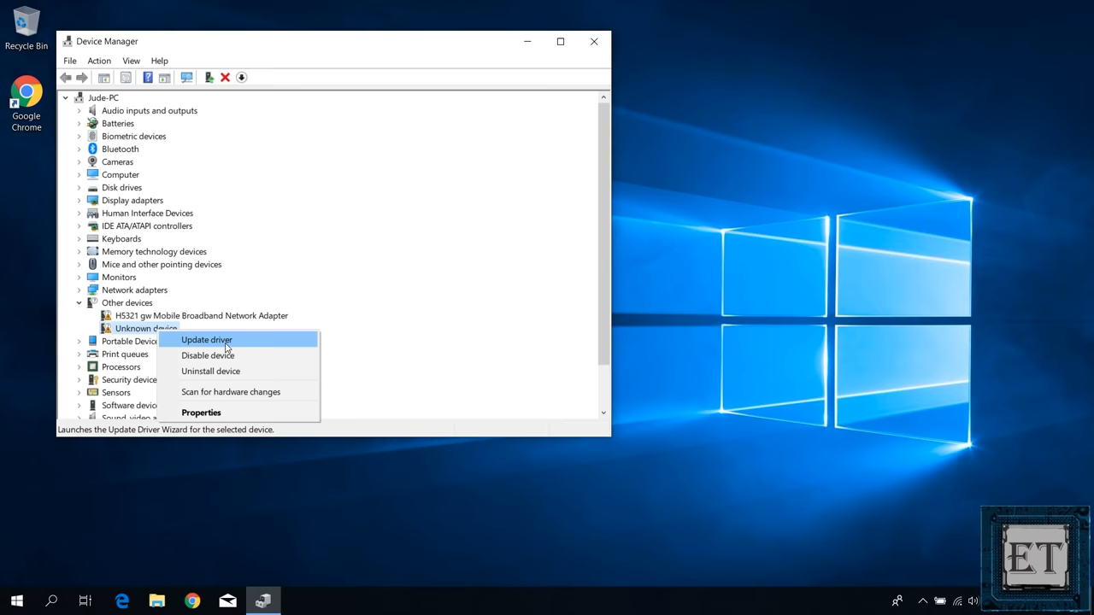
click(206, 340)
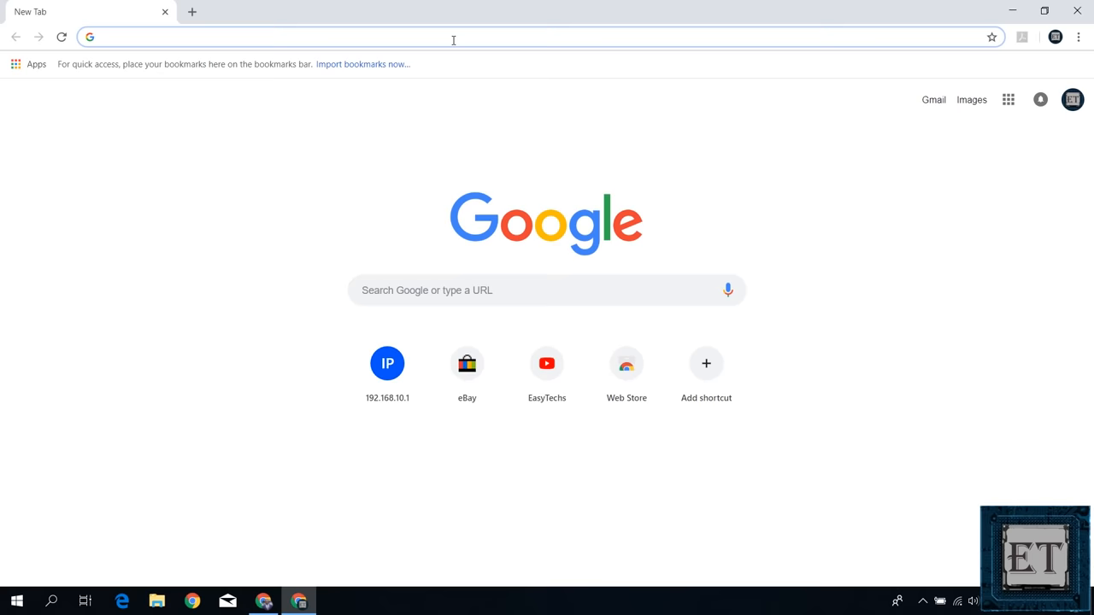
Step: Search 'drivers for hp elitebook 8470p', reach HP's page and download the AMD Video Drivers
text(drivers for hp elit)
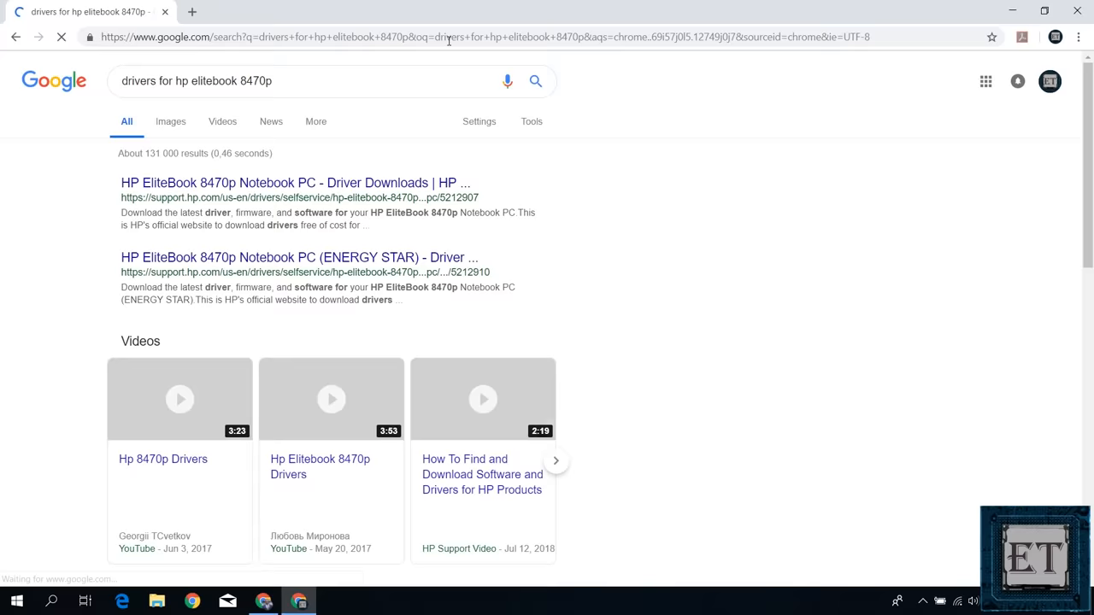
click(294, 181)
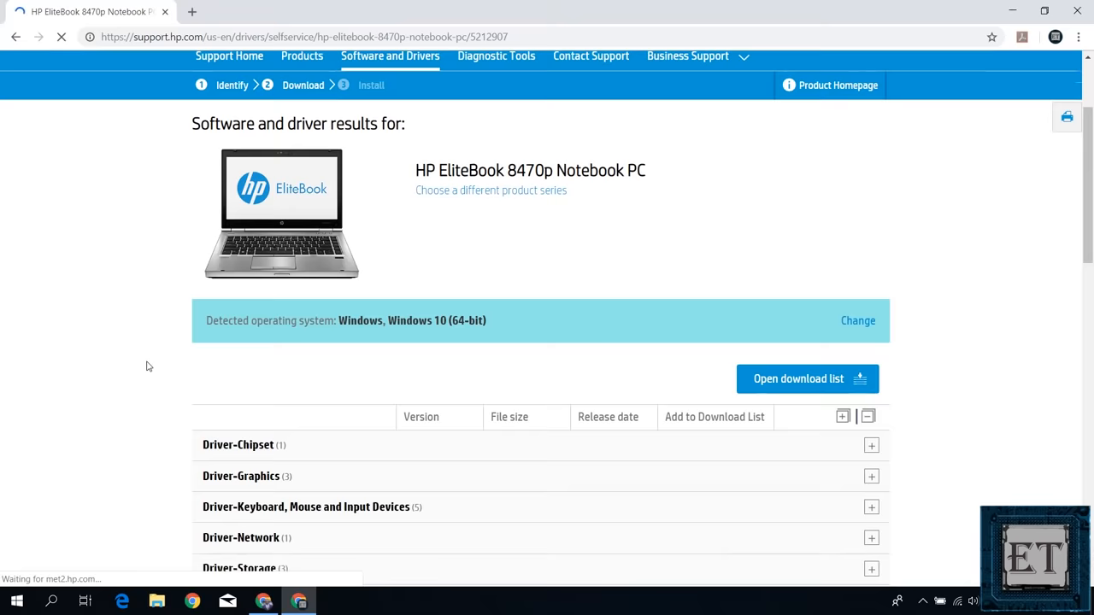
scroll(down, 3)
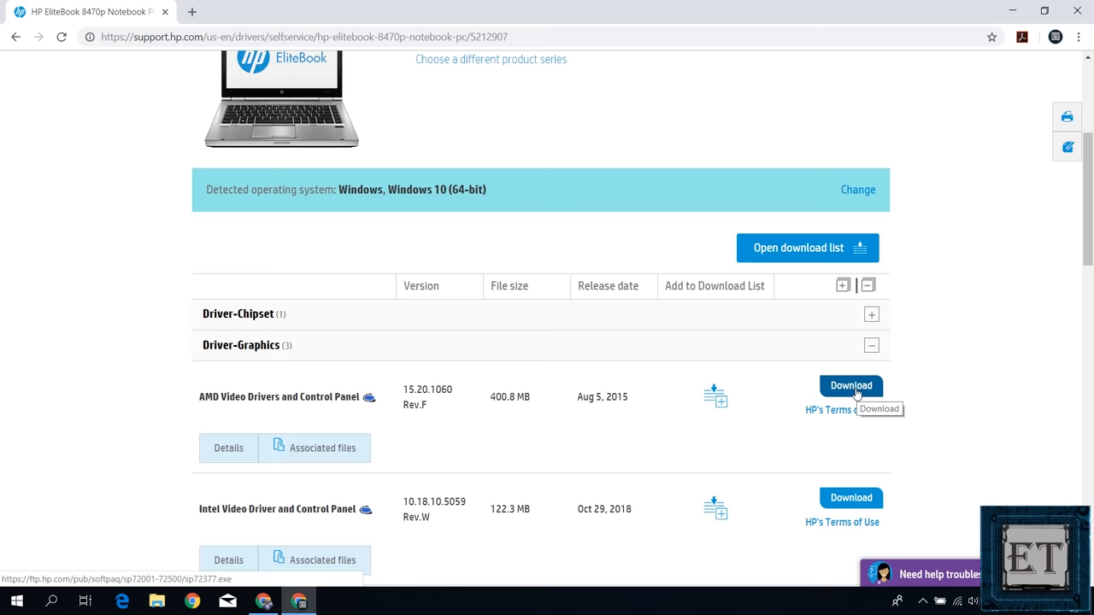
click(851, 386)
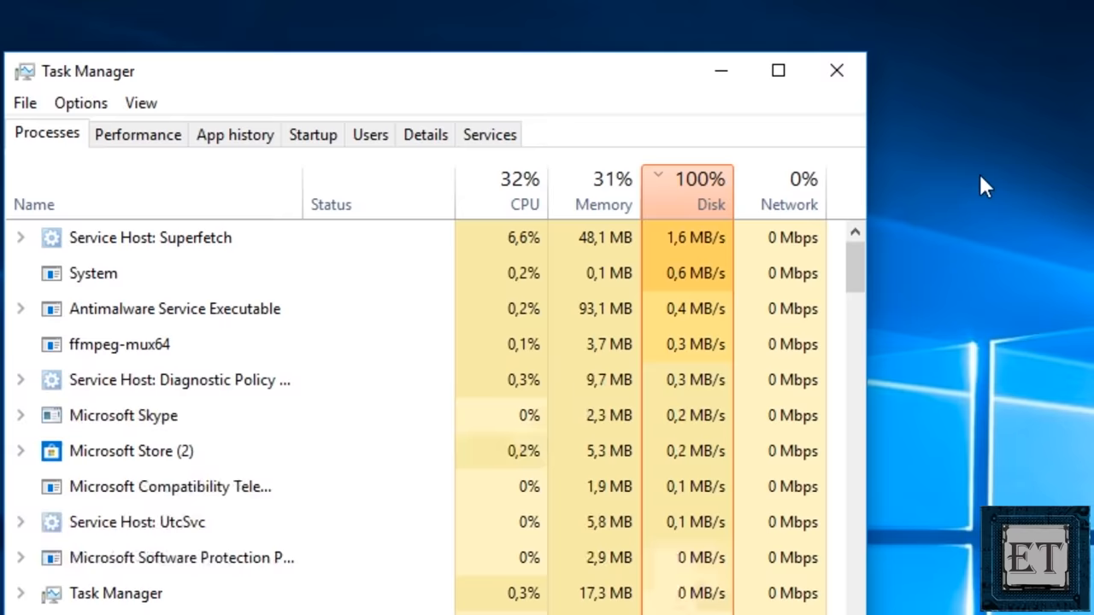
Step: Rank Task Manager processes by Disk, showing Service Host: Superfetch heaviest at 100%
click(776, 70)
text(cmd)
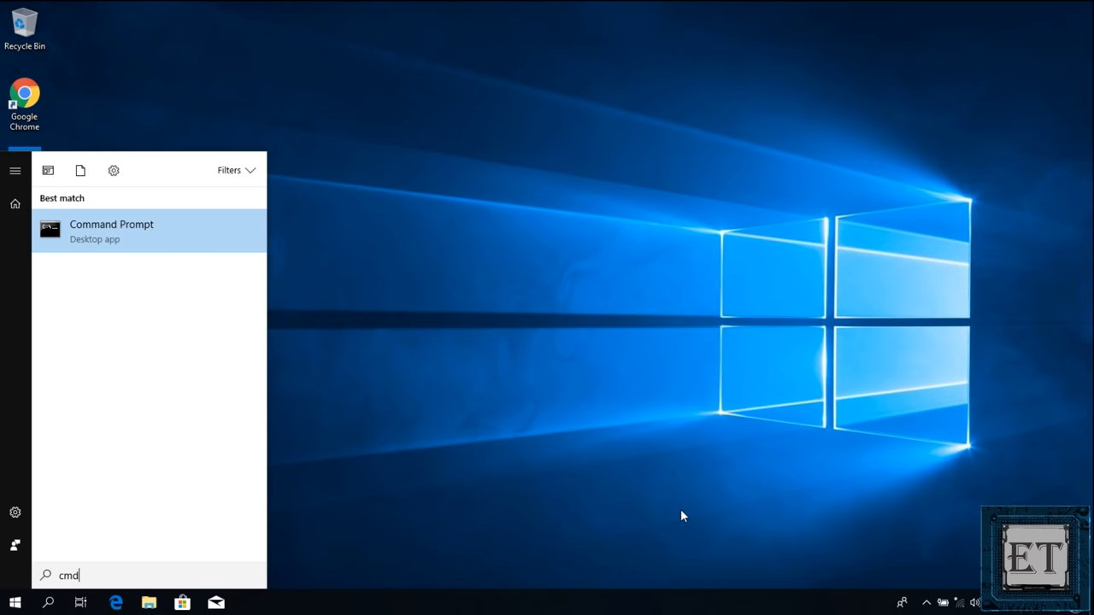
Step: Run Command Prompt as administrator and execute 'net.exe stop superfetch'
right_click(111, 231)
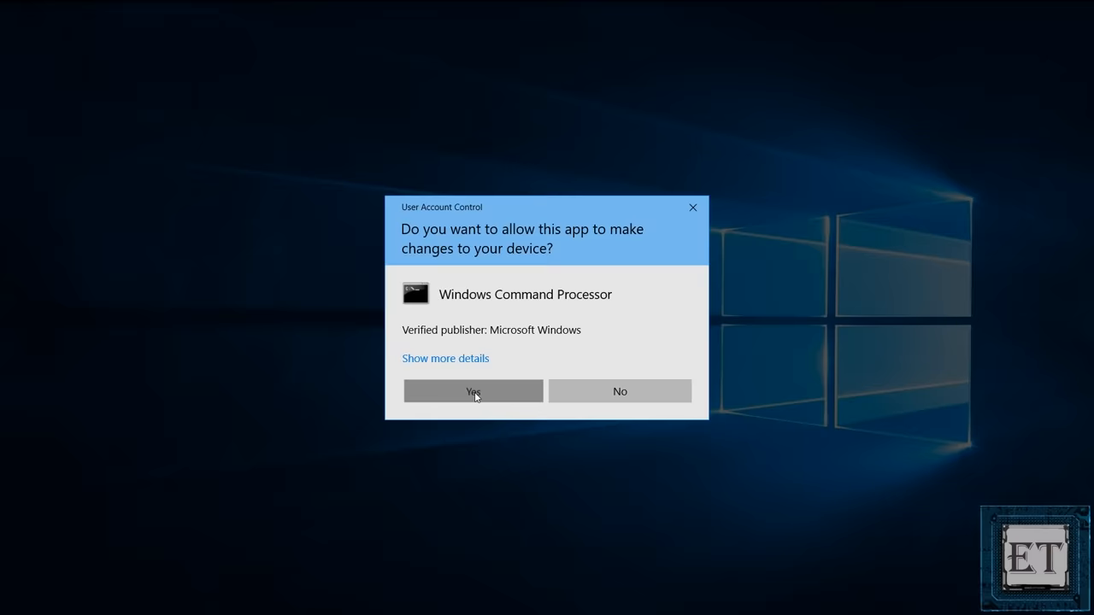
click(472, 389)
text(ne)
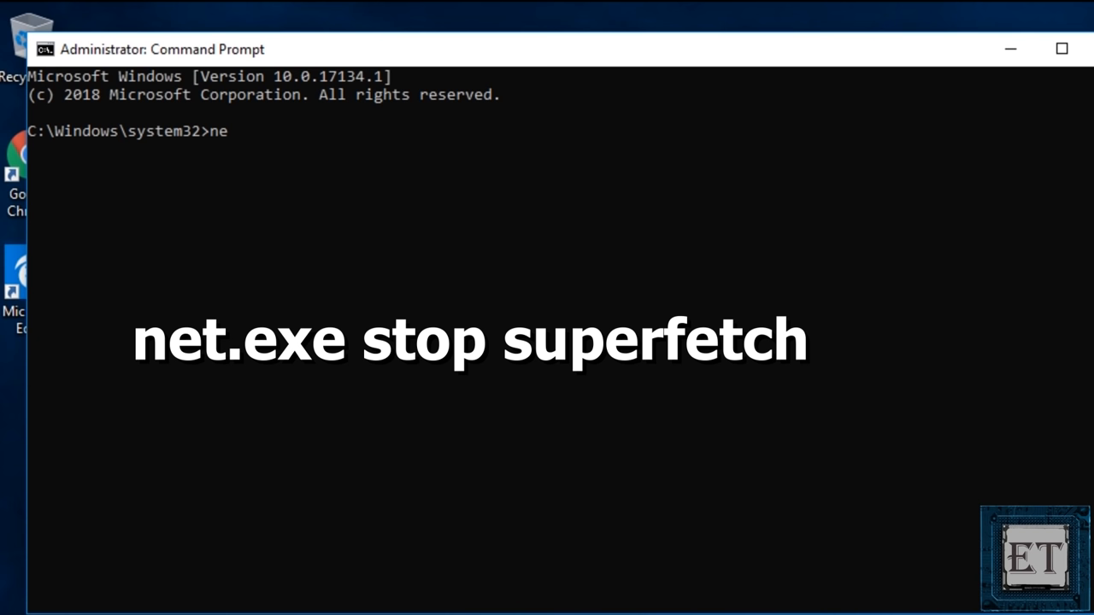
text(t.exe stop superfetc)
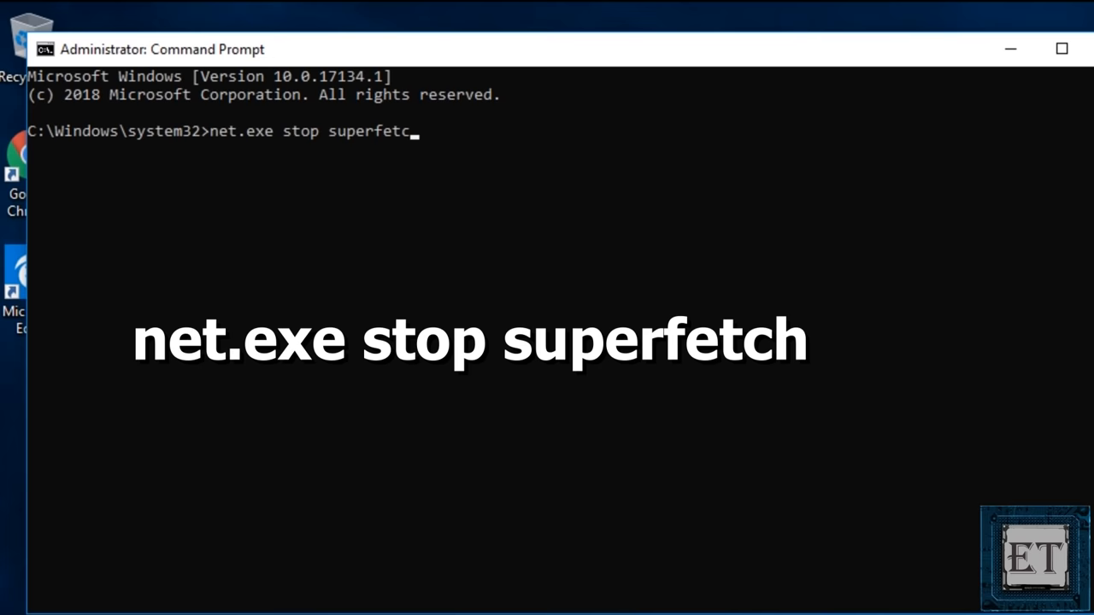
key(Enter)
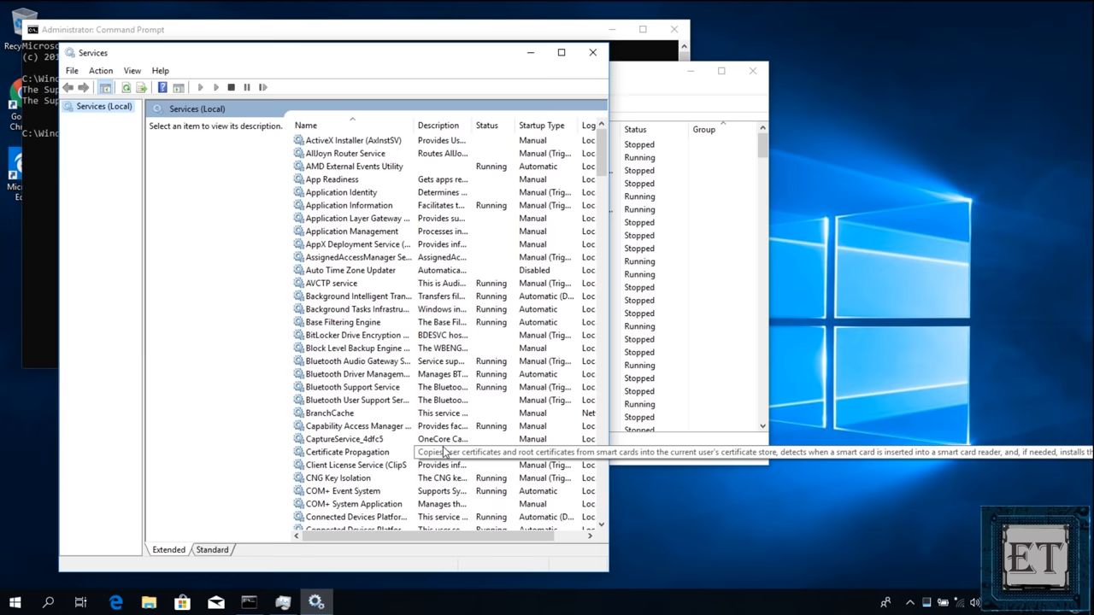
Step: Set the Superfetch service's startup type to Disabled in its Properties and apply
scroll(down, 3)
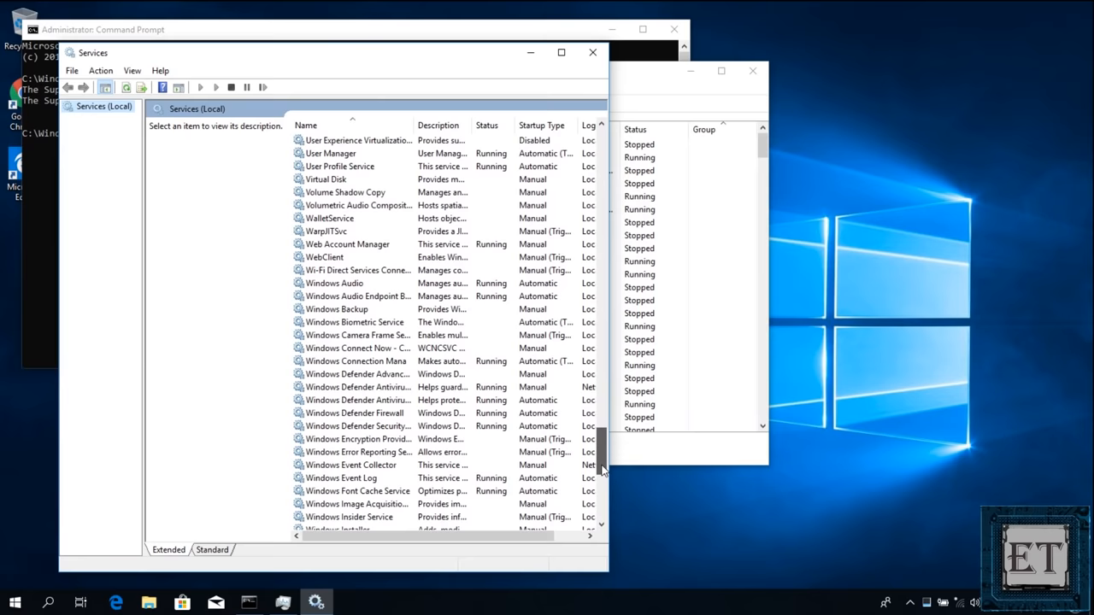
right_click(333, 283)
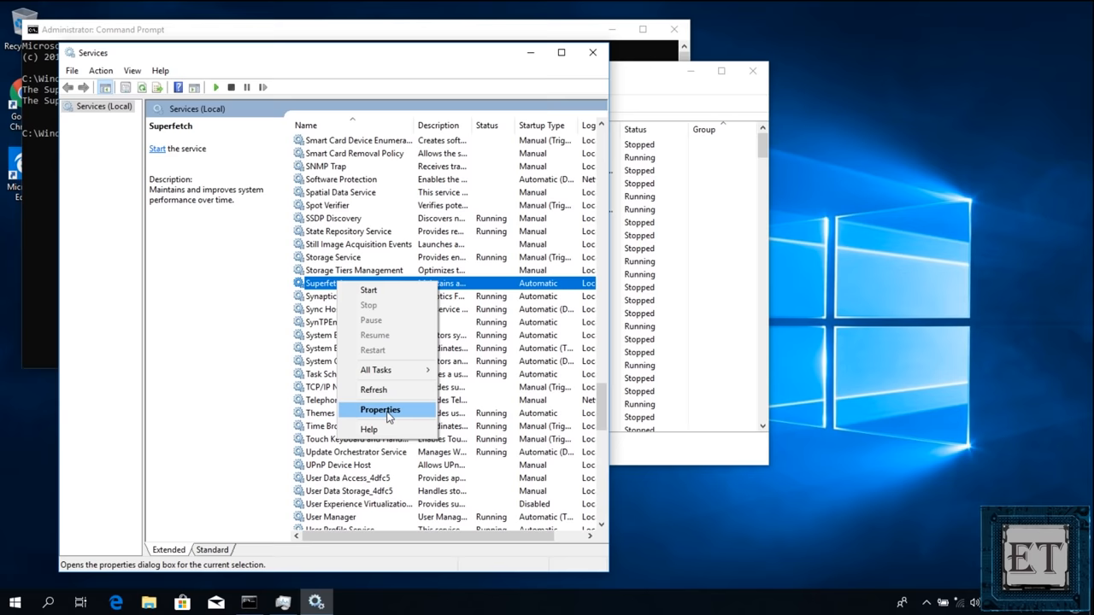
click(379, 410)
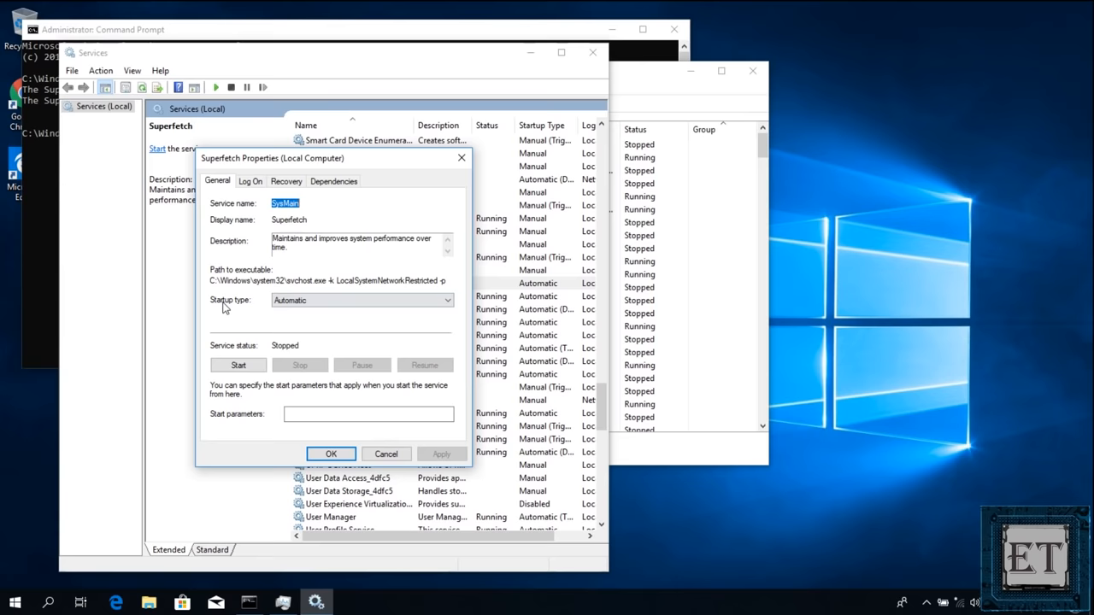
click(358, 299)
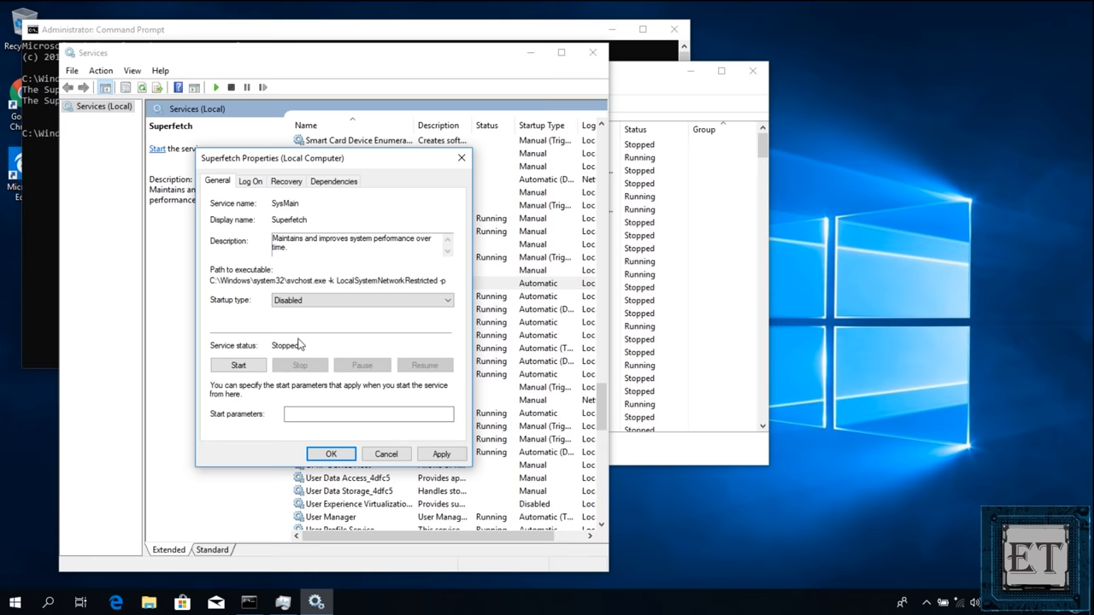
click(332, 454)
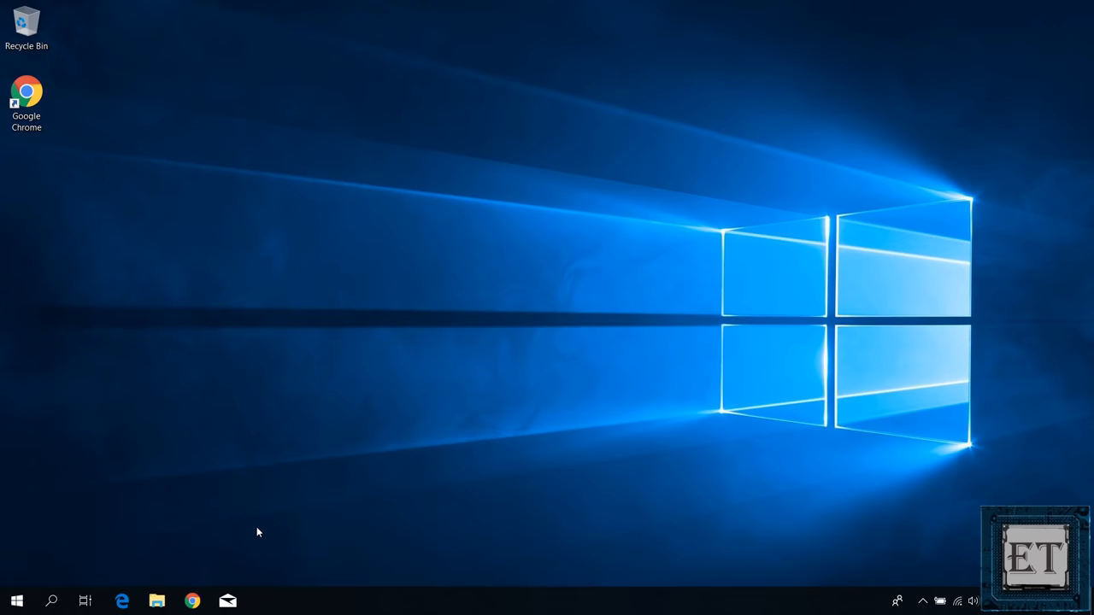
Step: Launch Control Panel from Start search and switch its view to Large icons
text(control Panel)
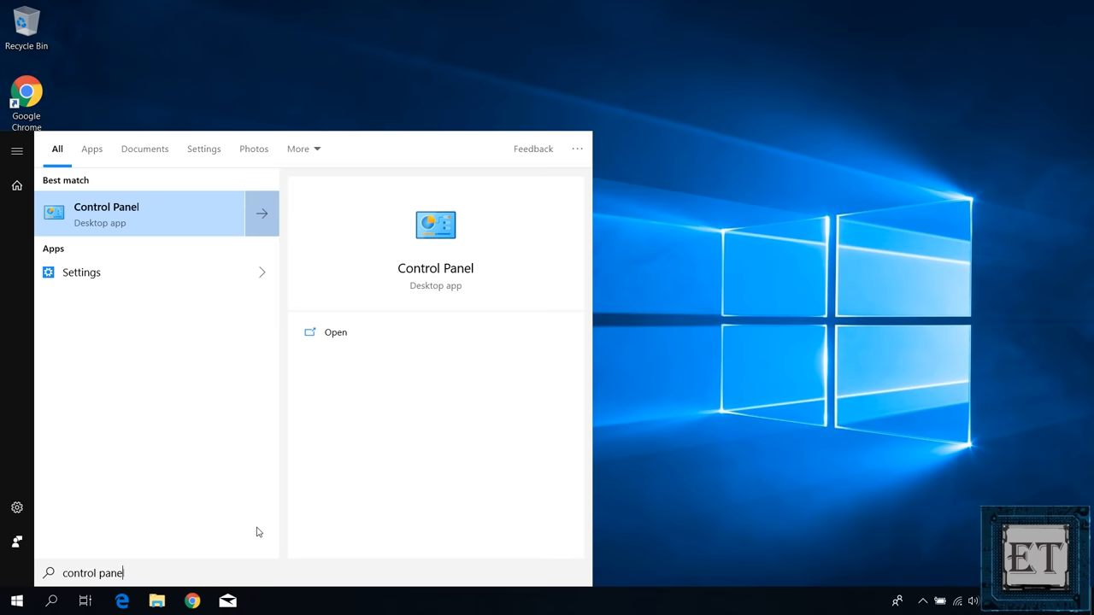
click(106, 213)
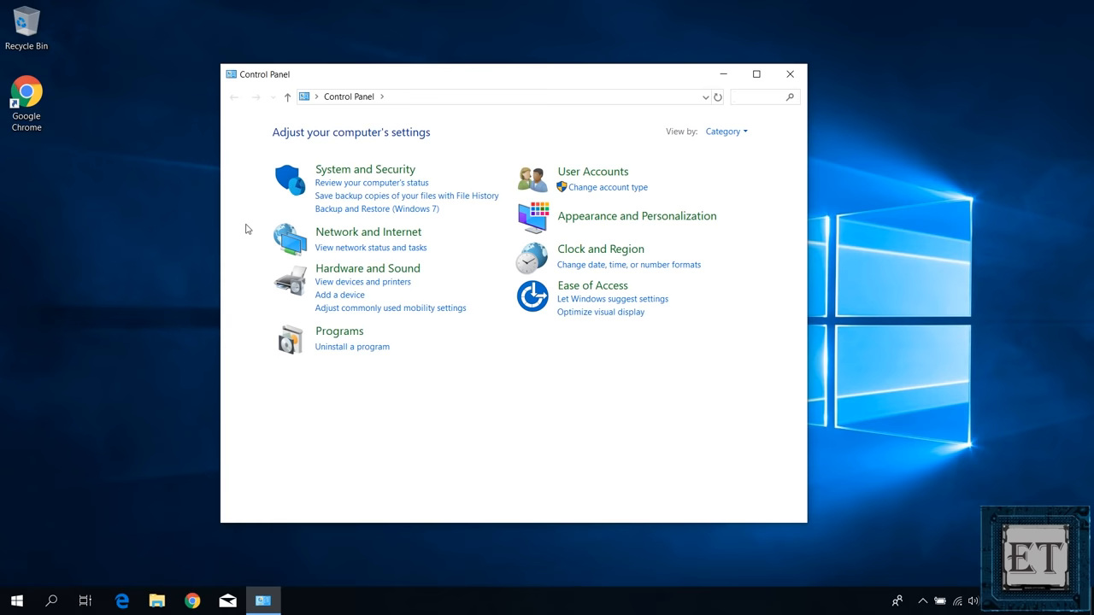
click(721, 130)
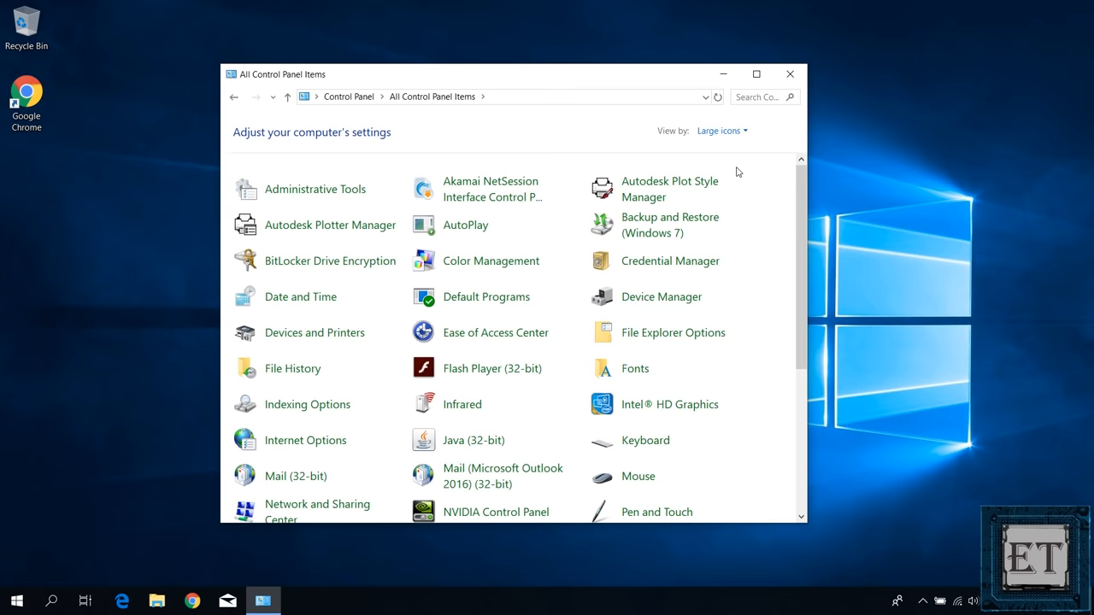
scroll(down, 3)
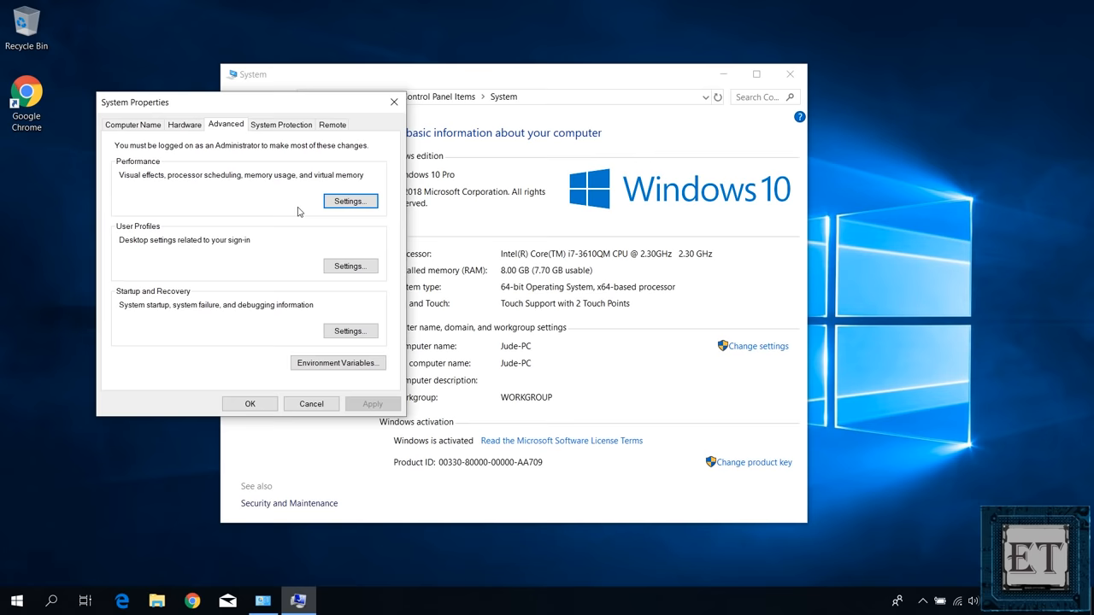
Step: Open Performance Options from System Properties and go to its Advanced settings
click(348, 201)
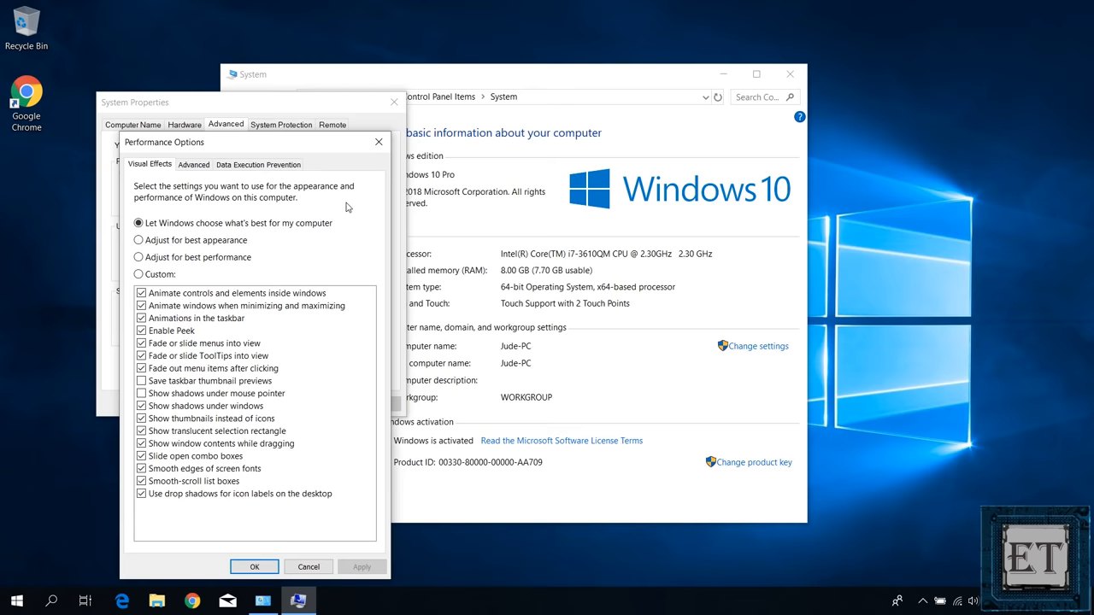
click(194, 164)
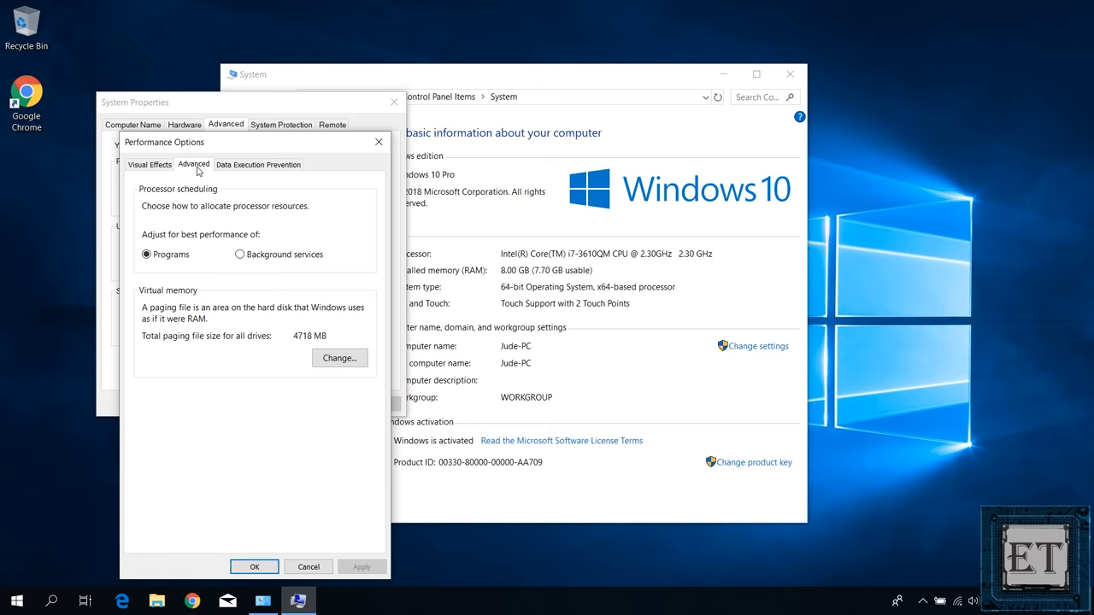
Step: Open the Virtual Memory dialog from the Advanced performance settings
click(339, 359)
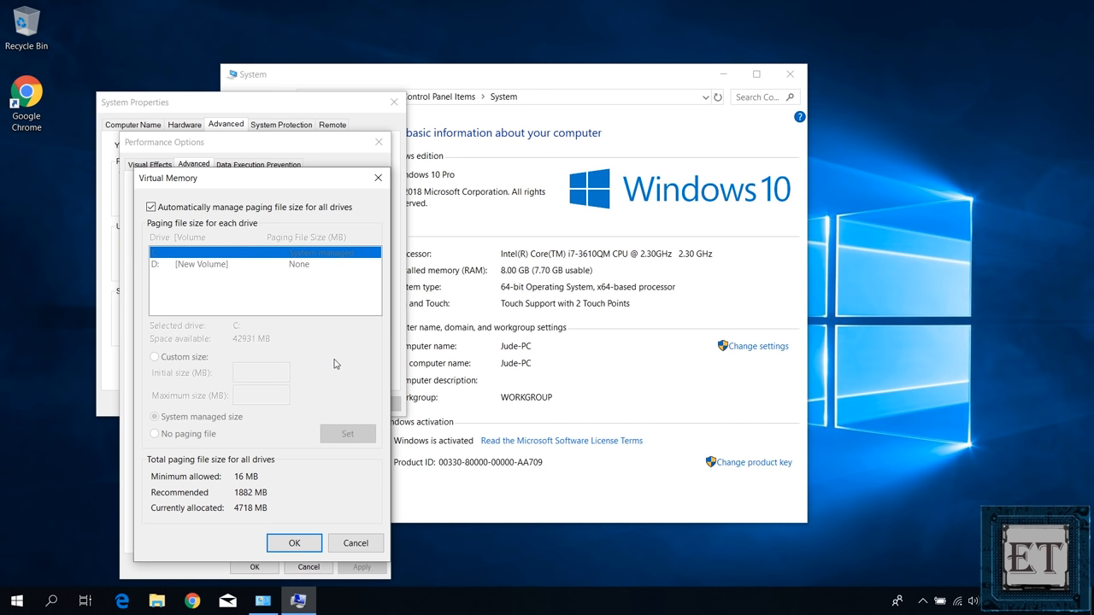
mouse_move(238, 512)
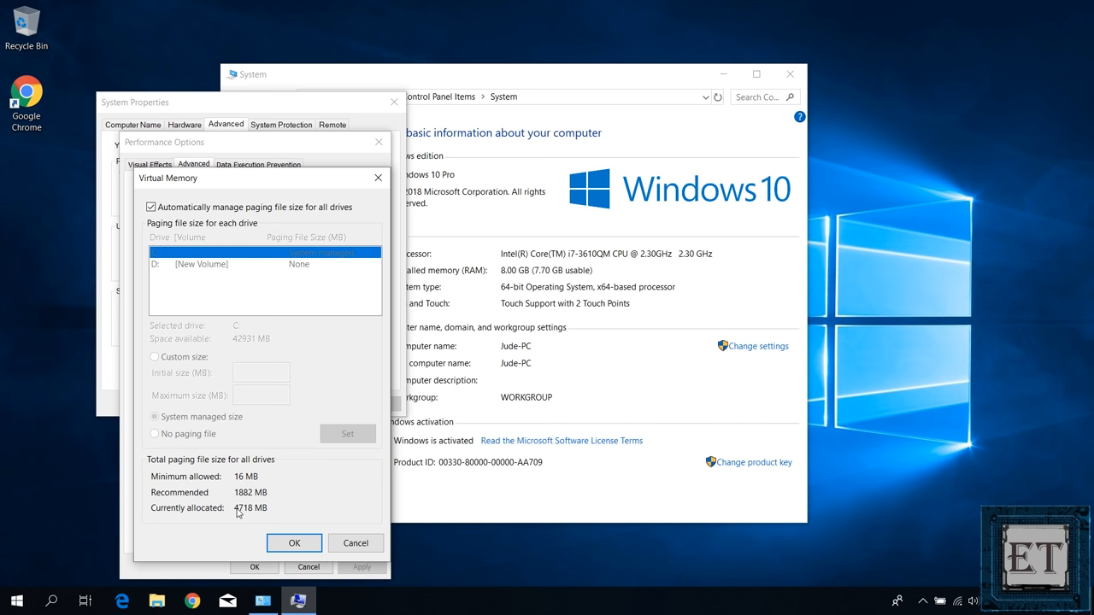
mouse_move(250, 504)
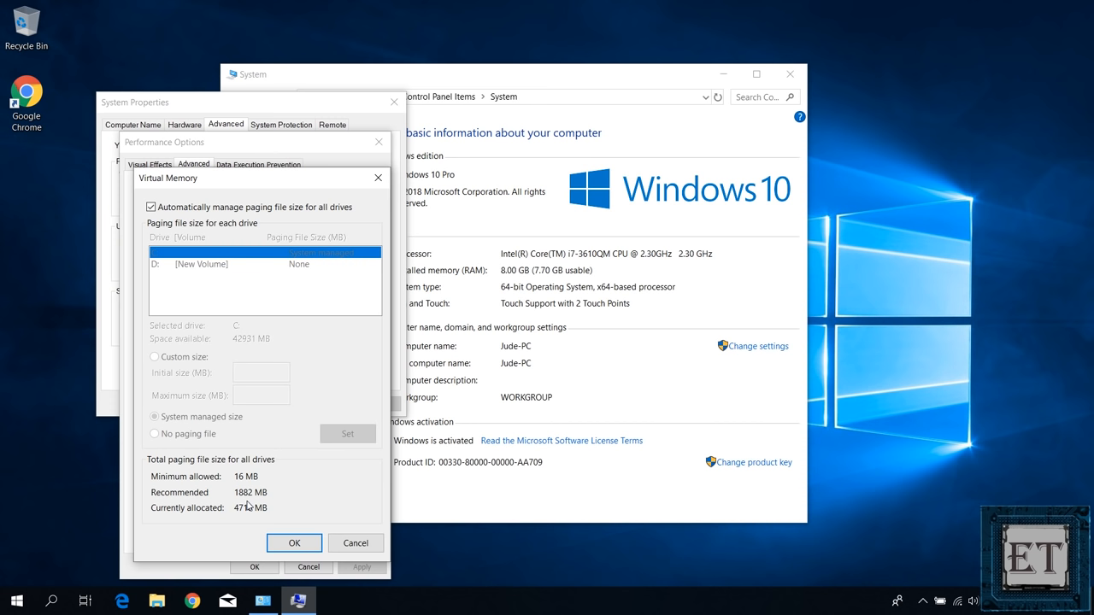
Step: Disable automatic paging file management and set drive C to a custom size of 1882 MB initial, 122 maximum
click(150, 207)
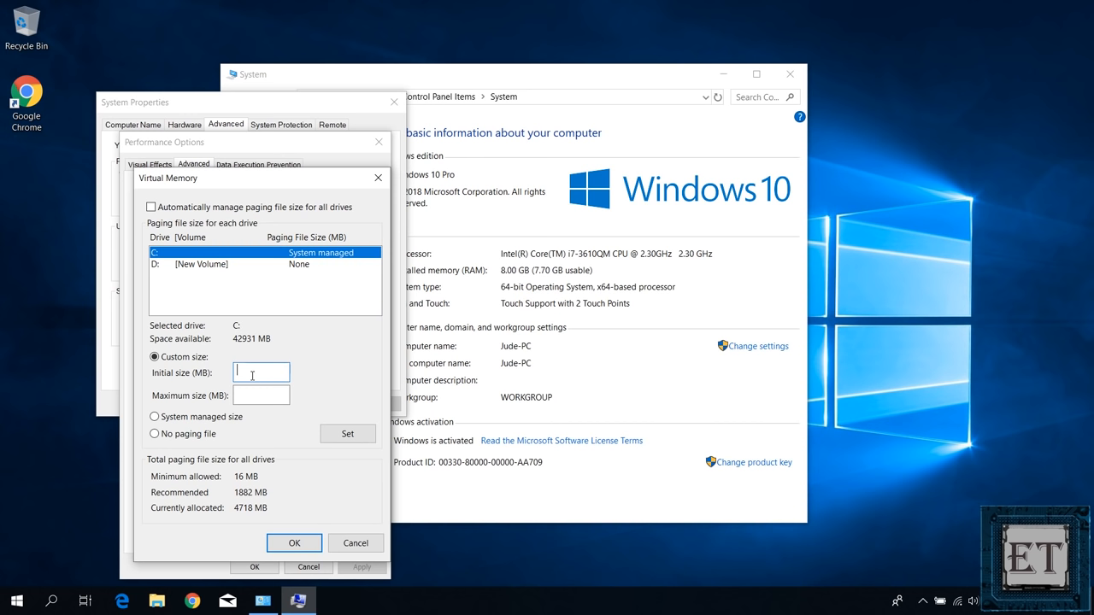
text(1882)
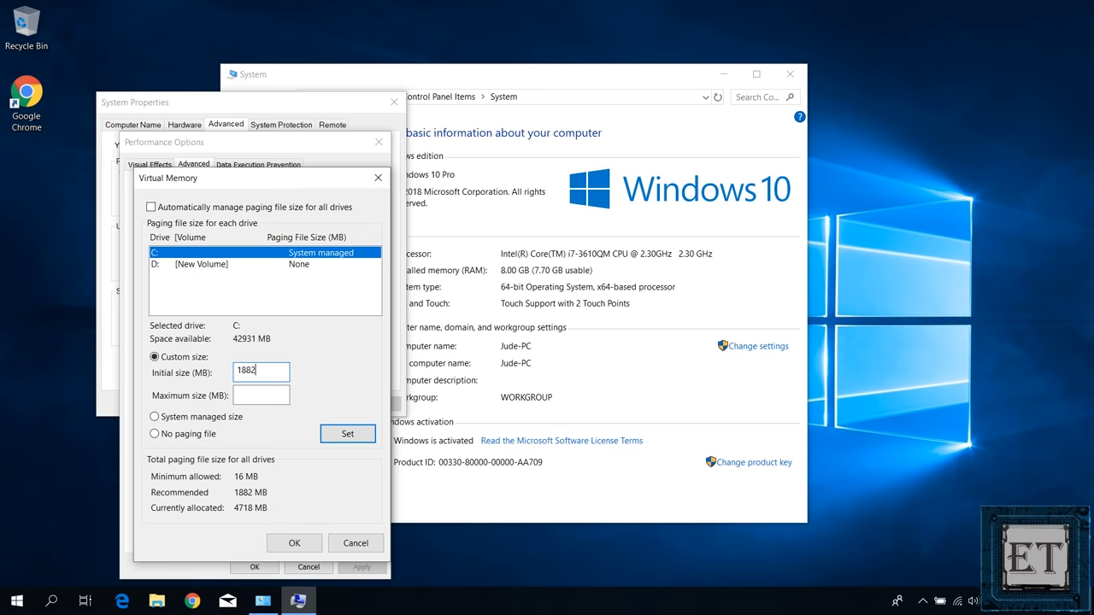
click(260, 395)
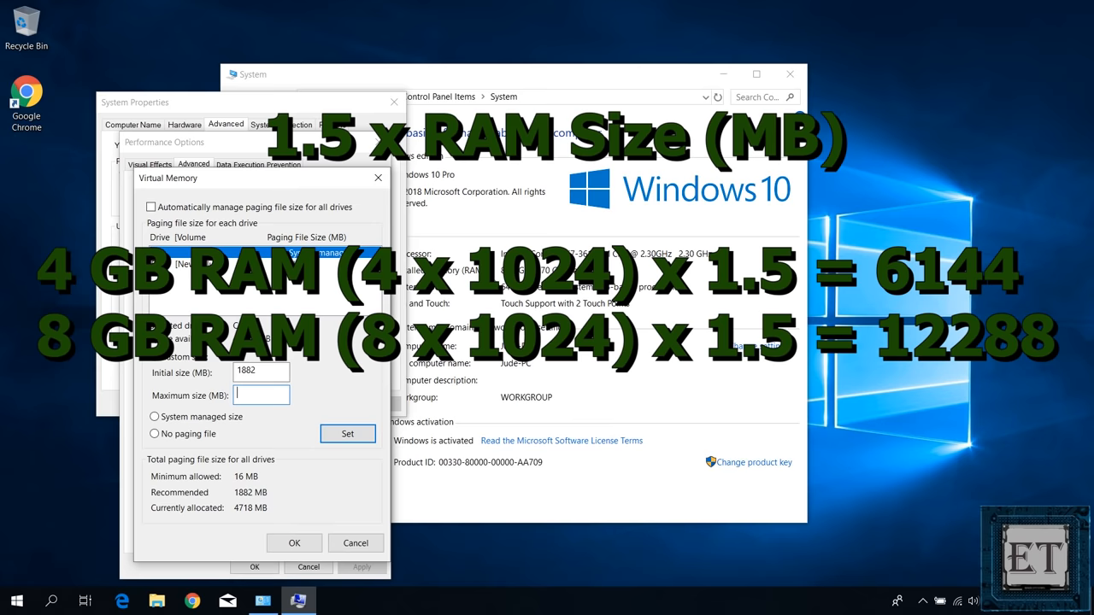
text(122)
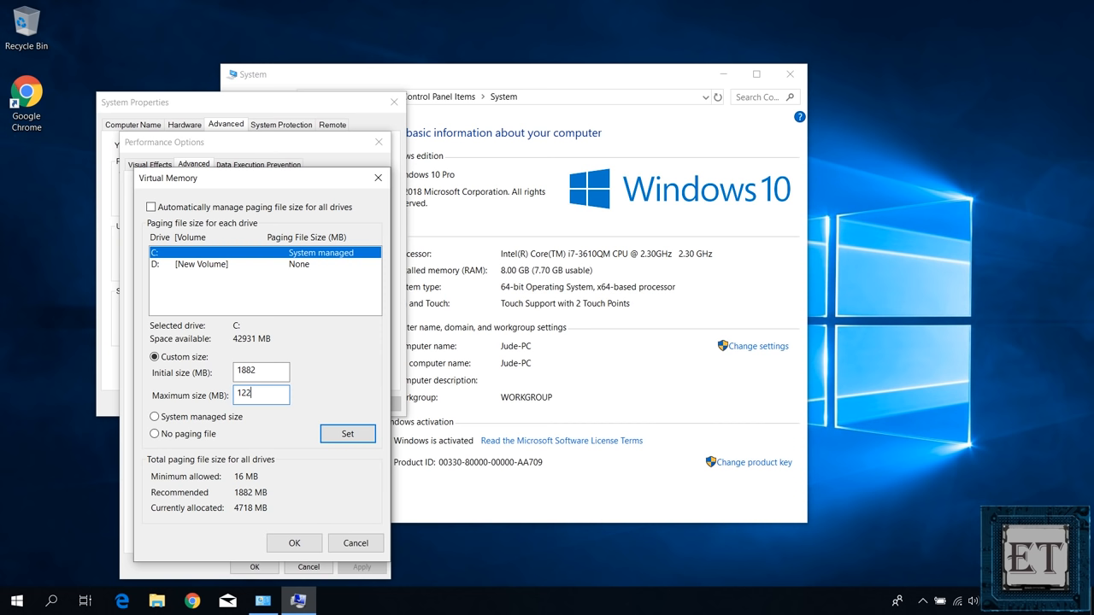
click(347, 434)
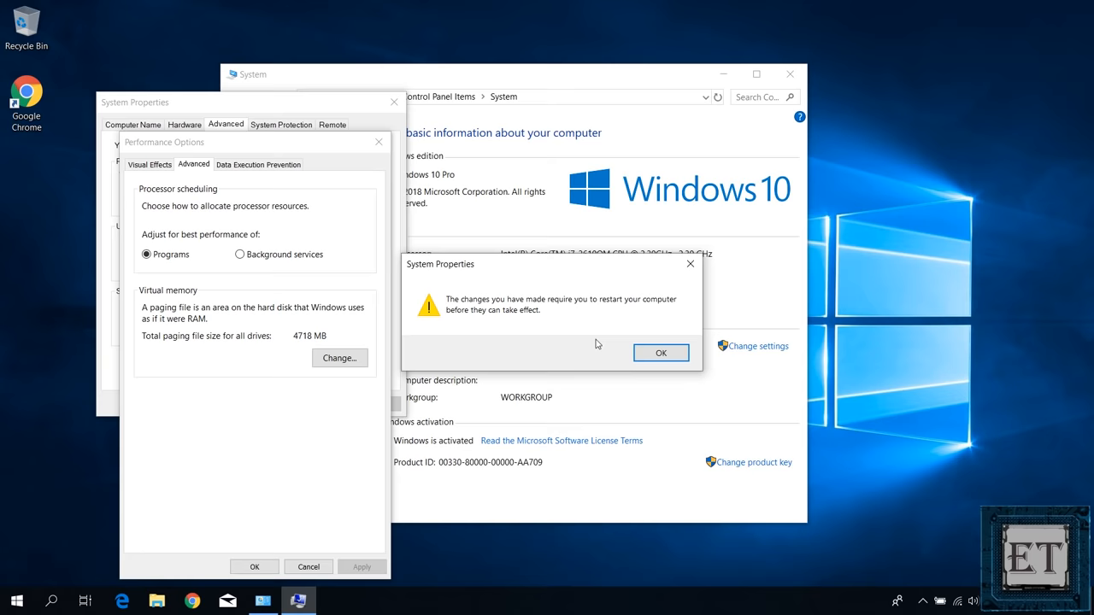
Step: Acknowledge the restart-required notice after applying the paging file change
click(659, 352)
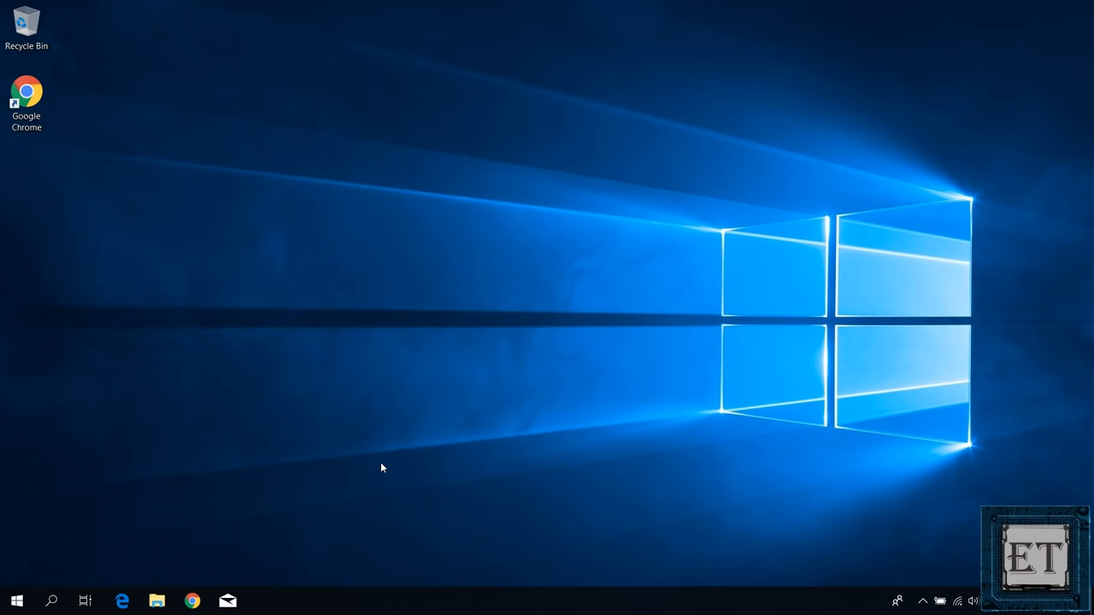
Step: Open Device Manager and the Standard SATA AHCI Controller's properties
click(17, 601)
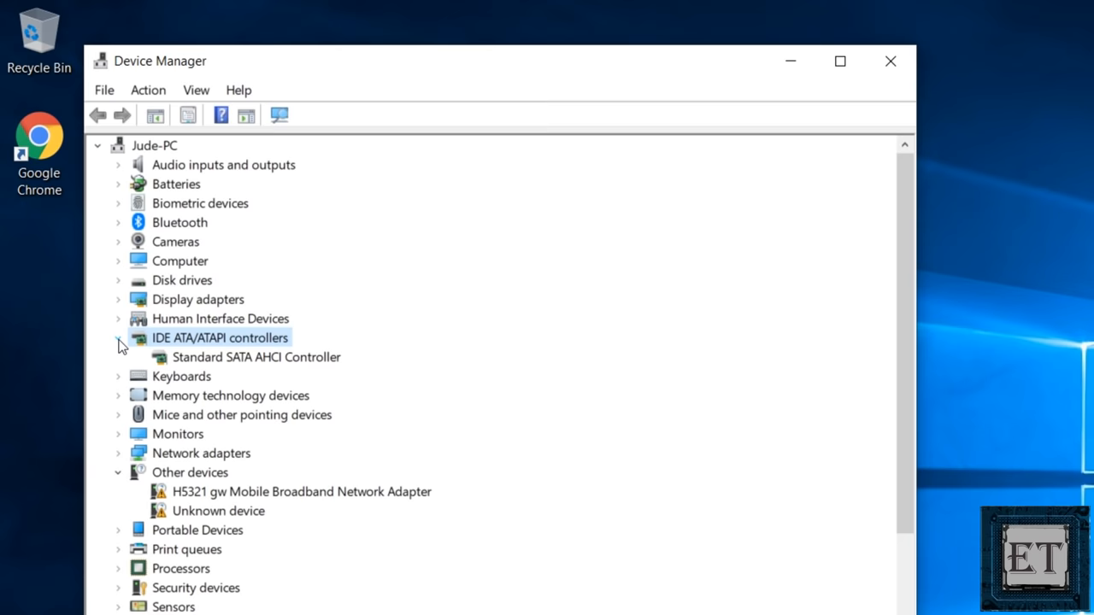
double_click(257, 357)
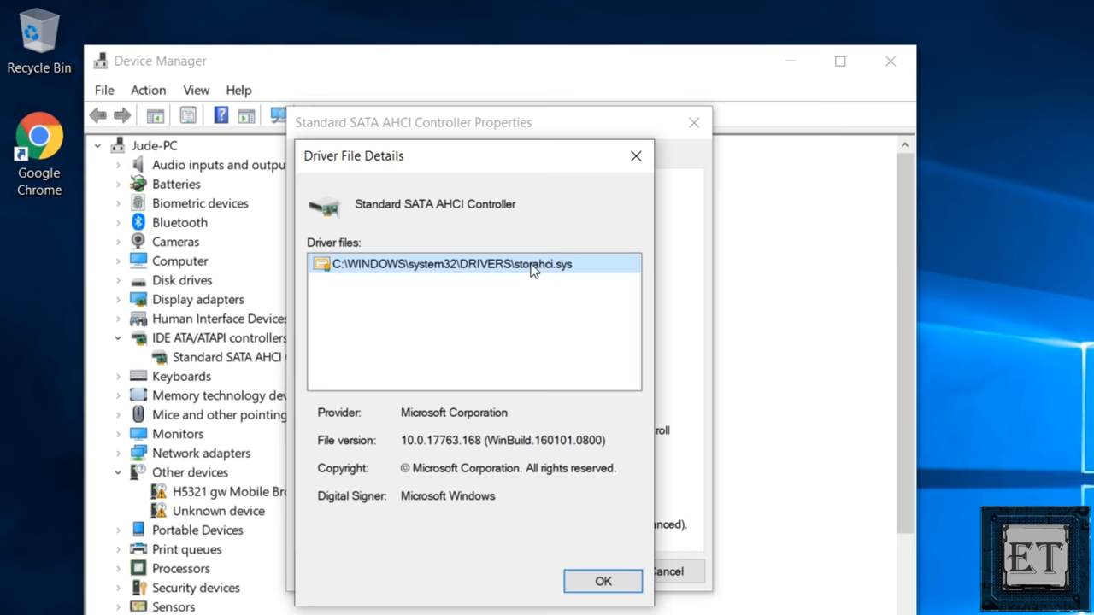
Step: Close the driver file details and show the controller's Device instance path under Details
click(602, 581)
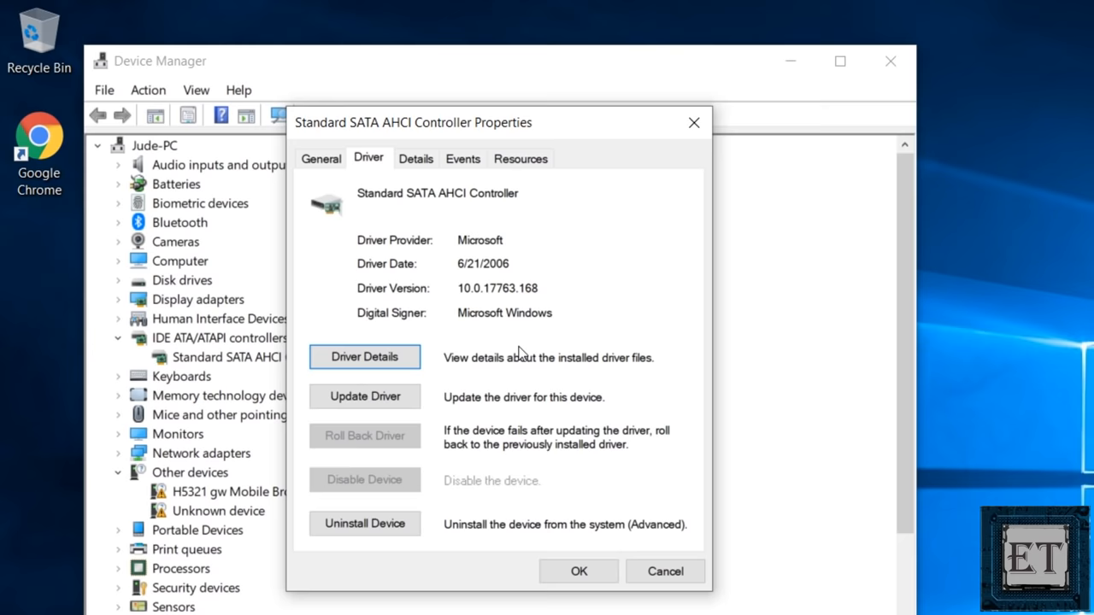
click(415, 157)
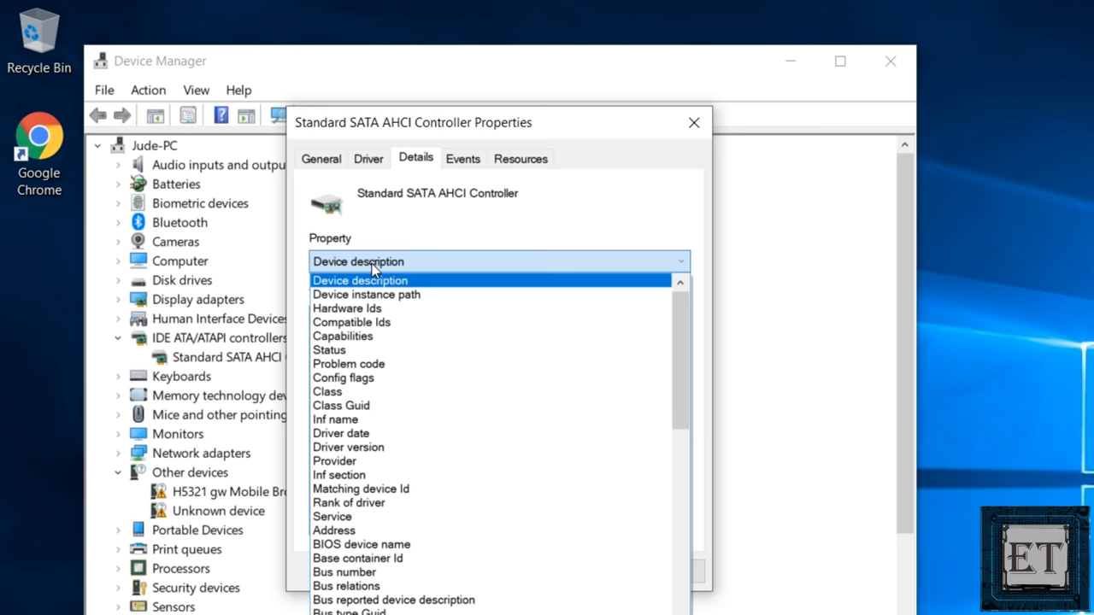
click(366, 294)
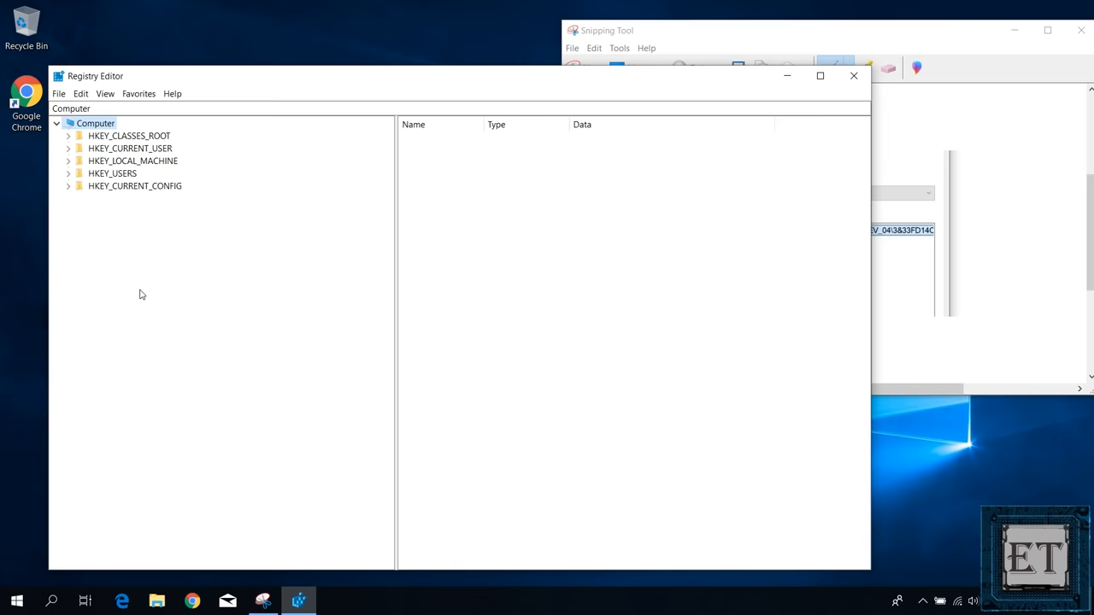
Step: Expand HKEY_LOCAL_MACHINE, CurrentControlSet and Enum toward the PCI controller key
click(78, 248)
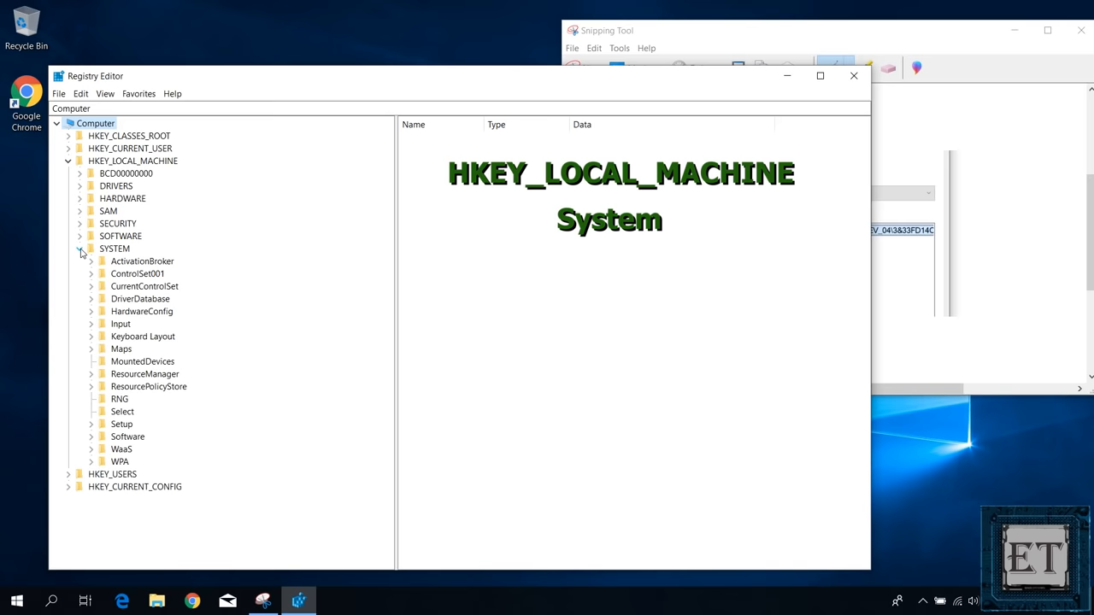
click(91, 287)
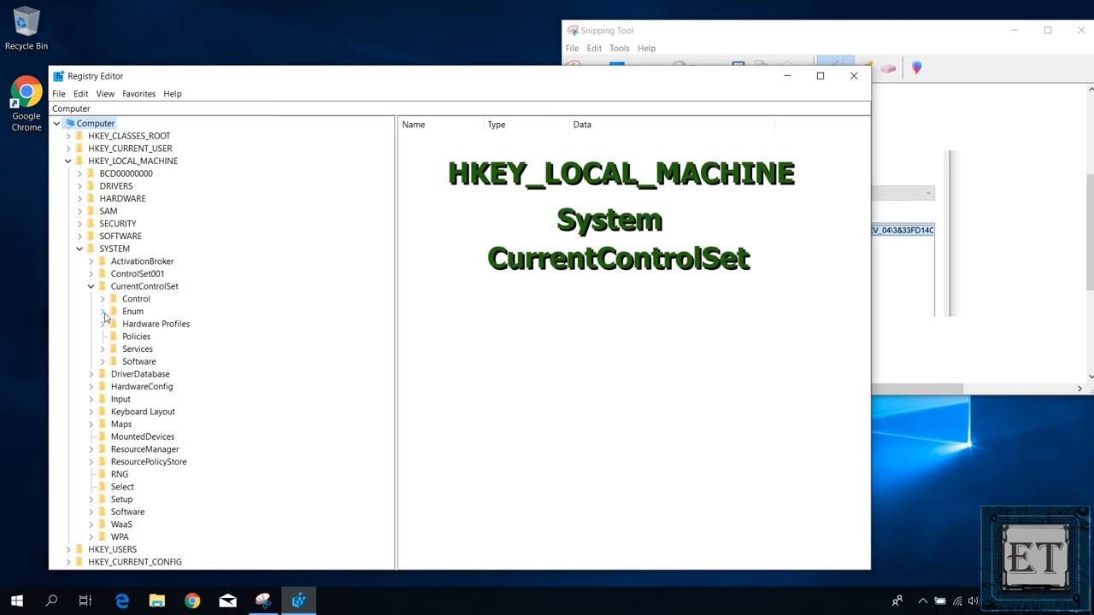
click(102, 311)
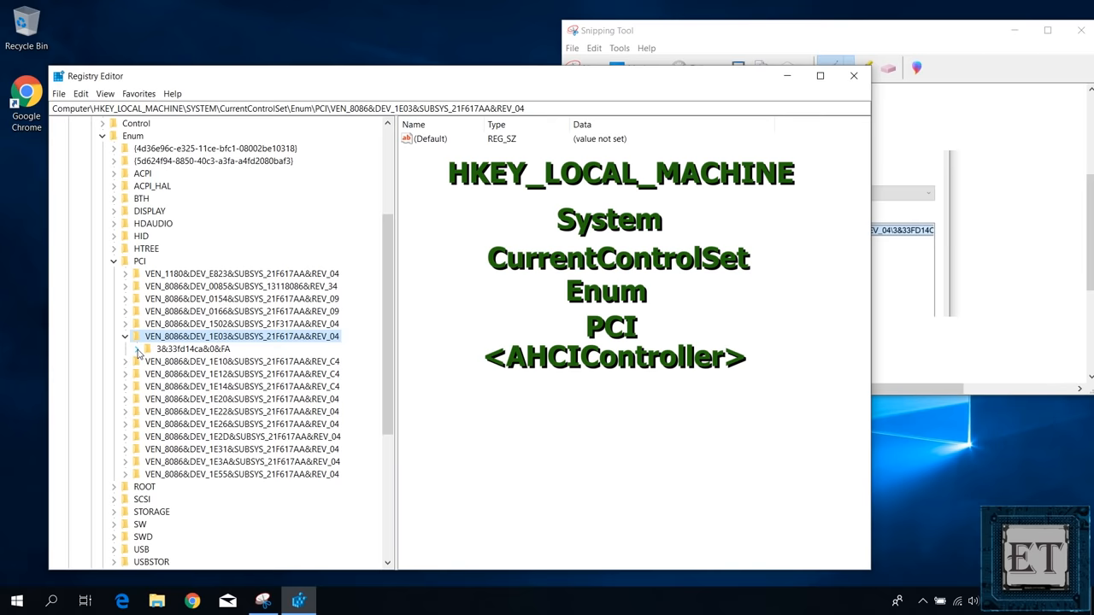
Step: Drill into MessageSignaledInterruptProperties and open the MSISupported DWORD for editing
click(137, 349)
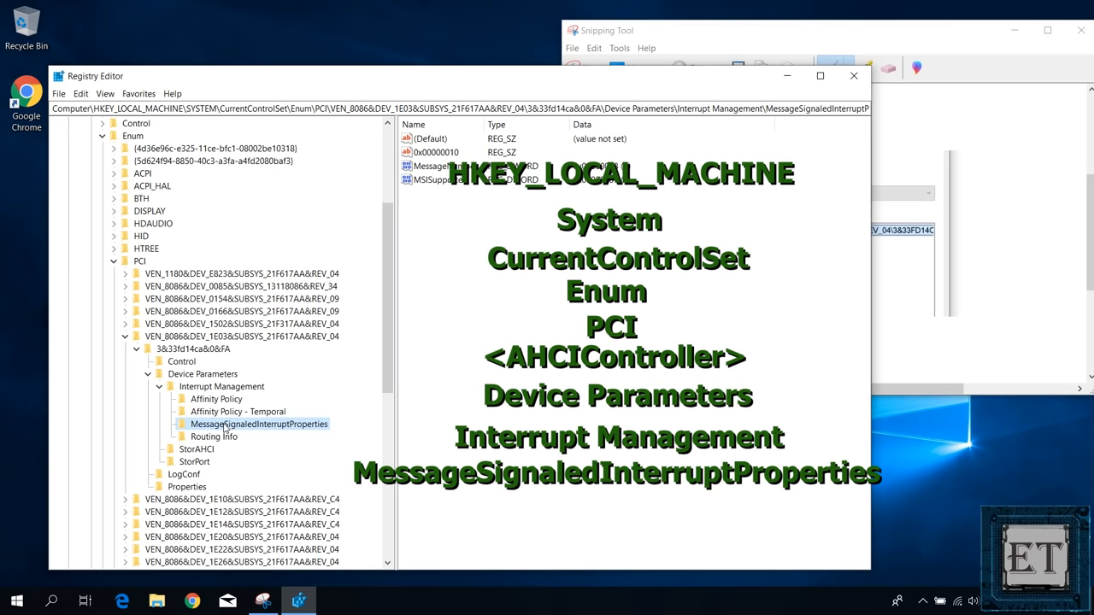
double_click(441, 180)
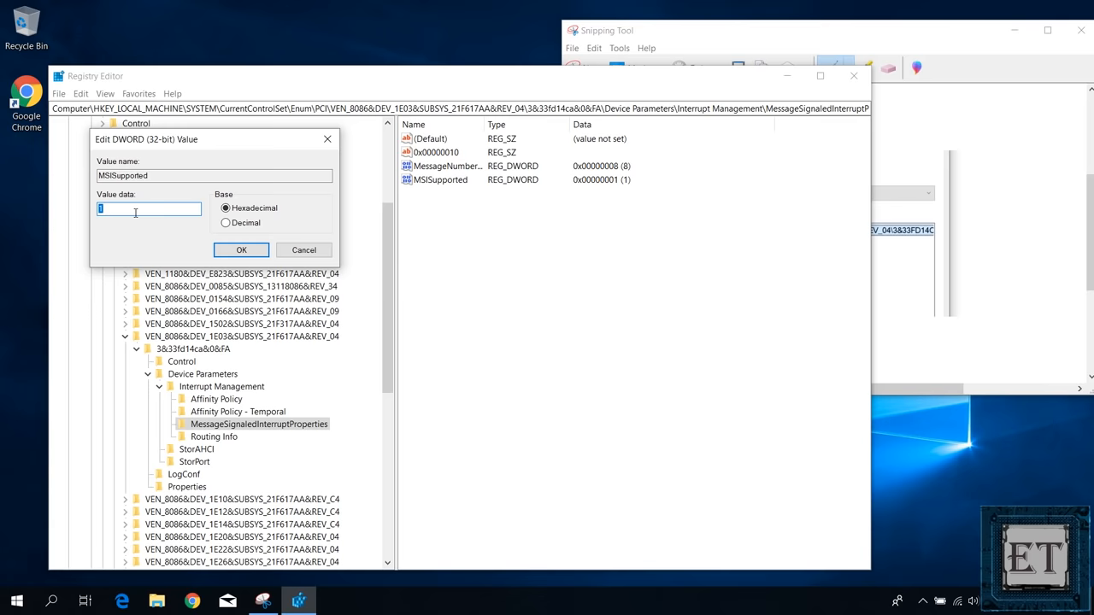